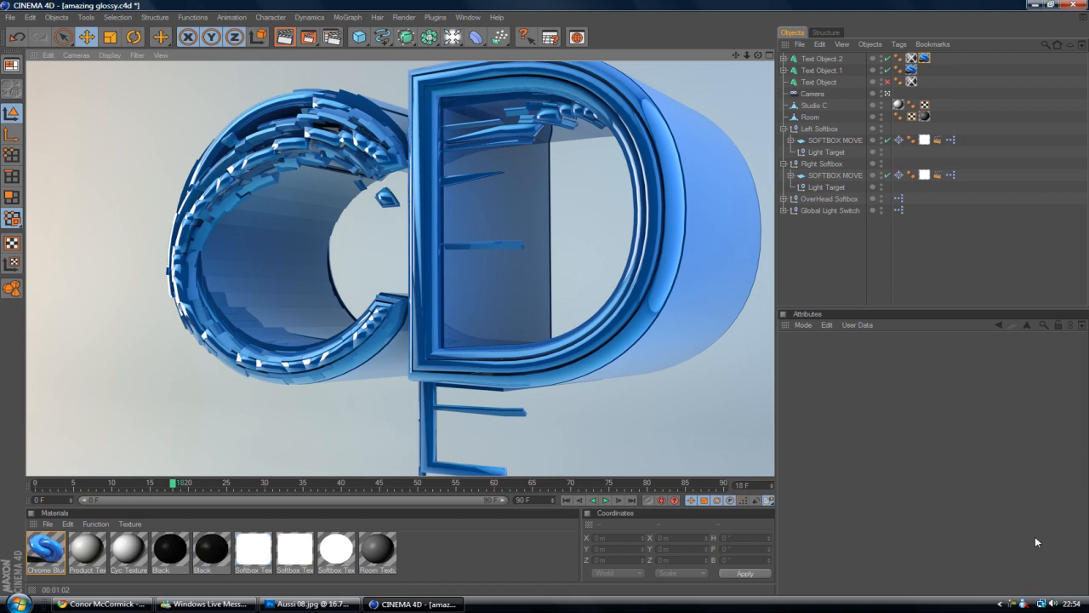
pyautogui.moveTo(425, 215)
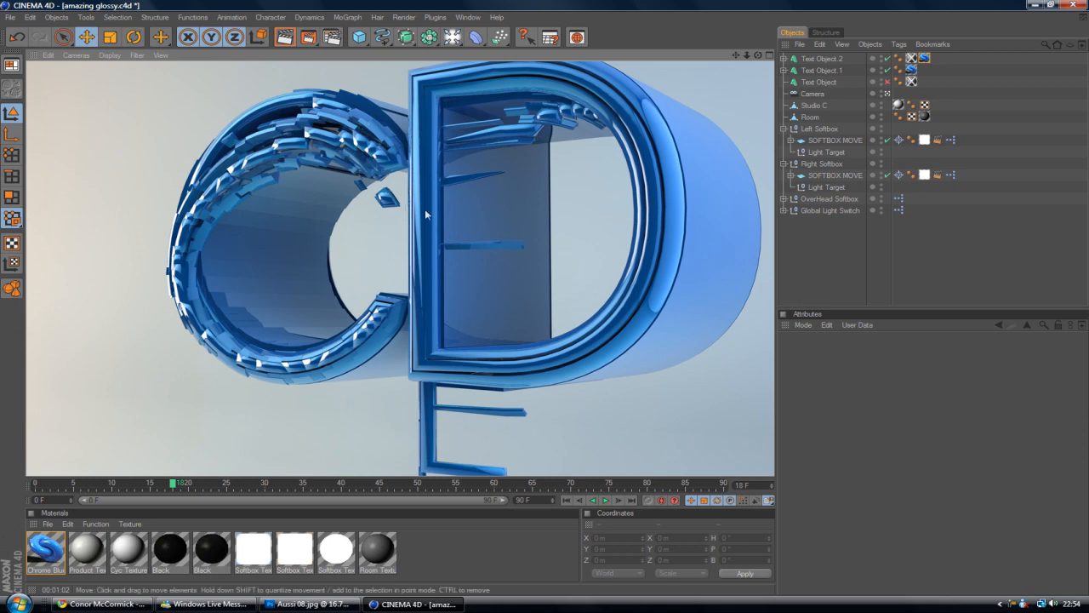
pyautogui.moveTo(765, 170)
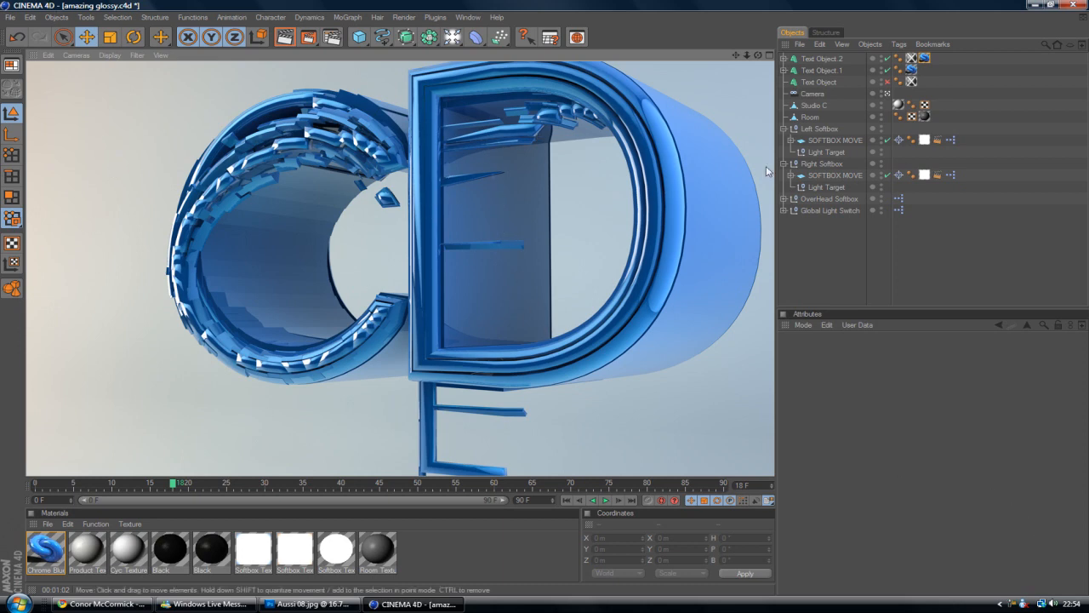
pyautogui.moveTo(808, 218)
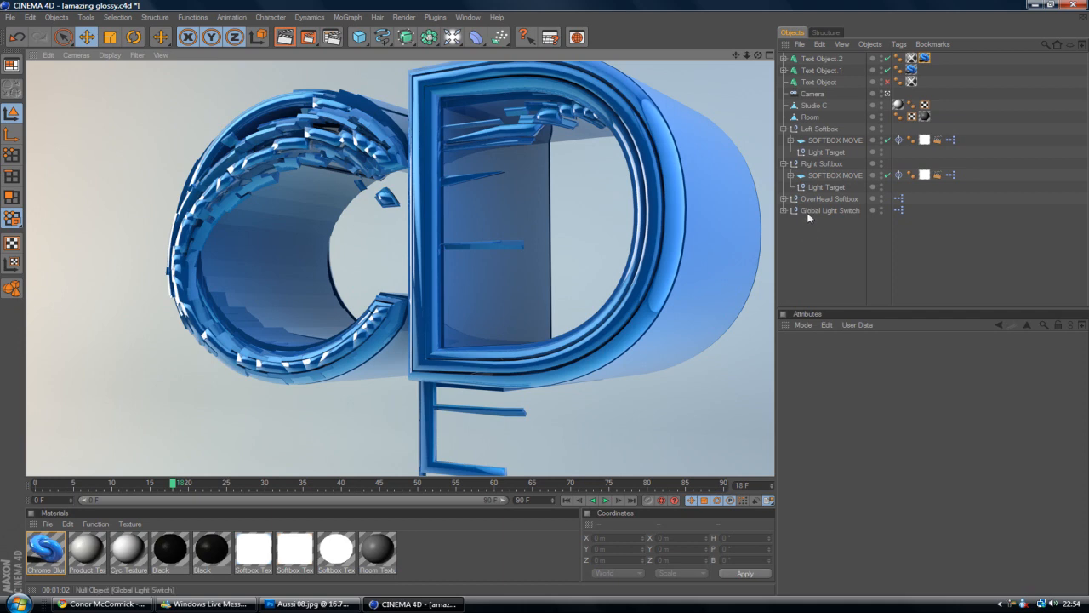
pyautogui.moveTo(815, 218)
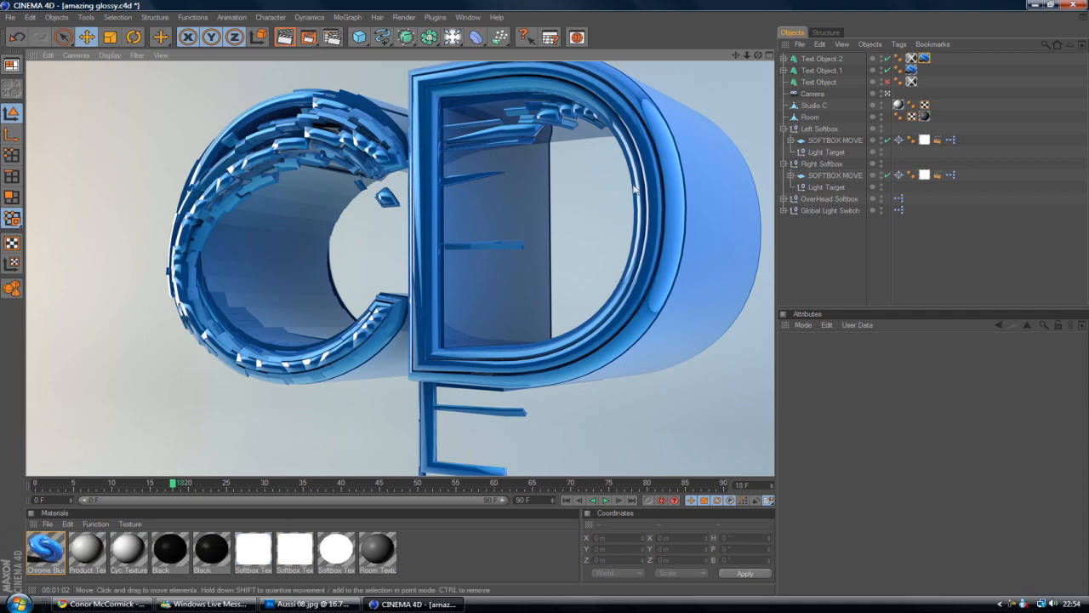
pyautogui.moveTo(487, 351)
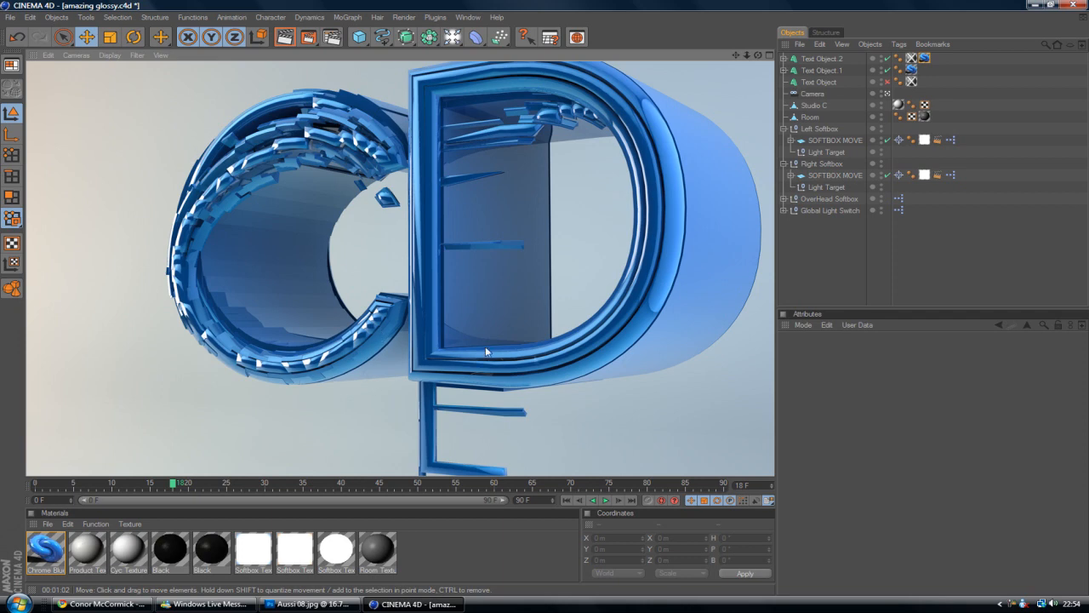
pyautogui.moveTo(449, 116)
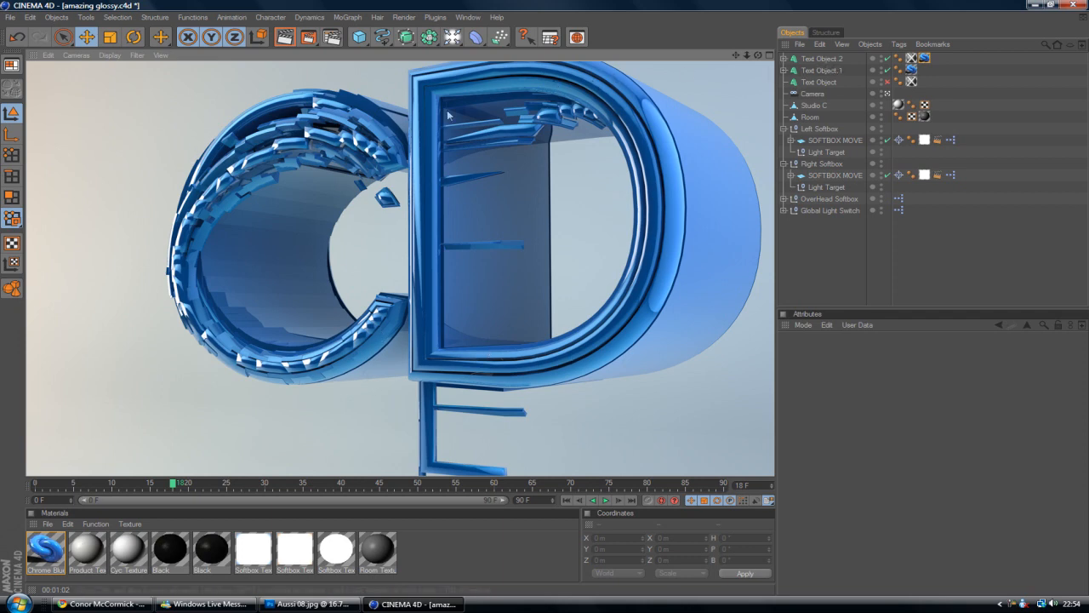
pyautogui.moveTo(611, 143)
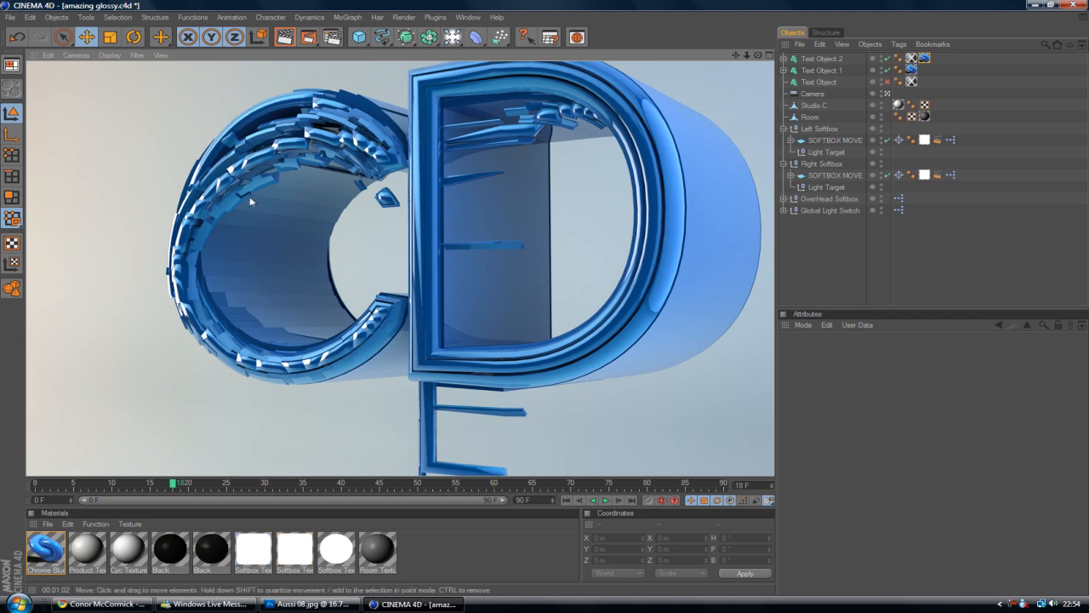
pyautogui.moveTo(202, 375)
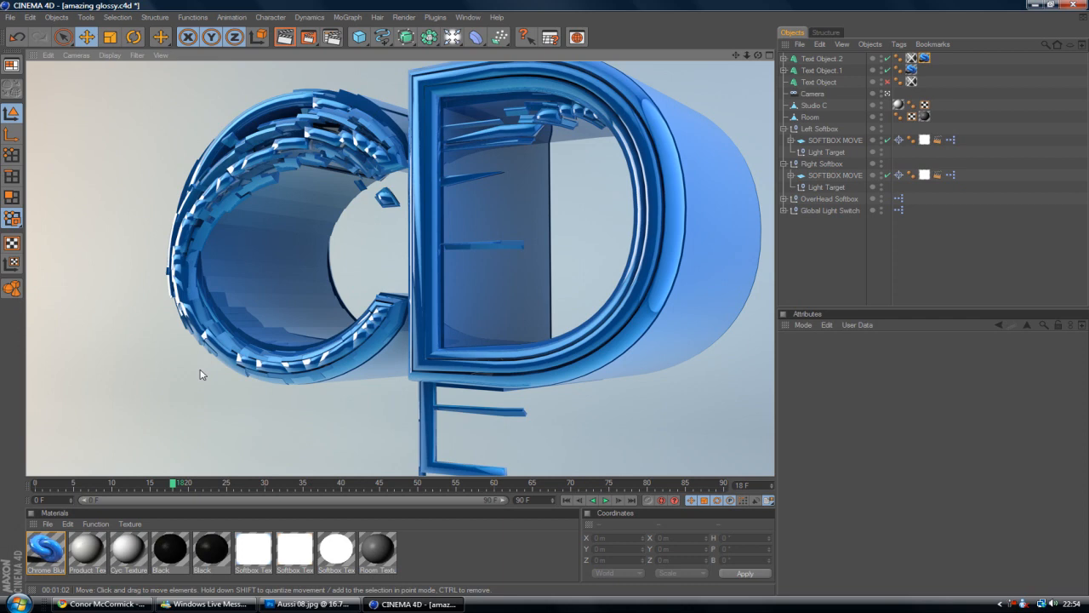
pyautogui.moveTo(192, 192)
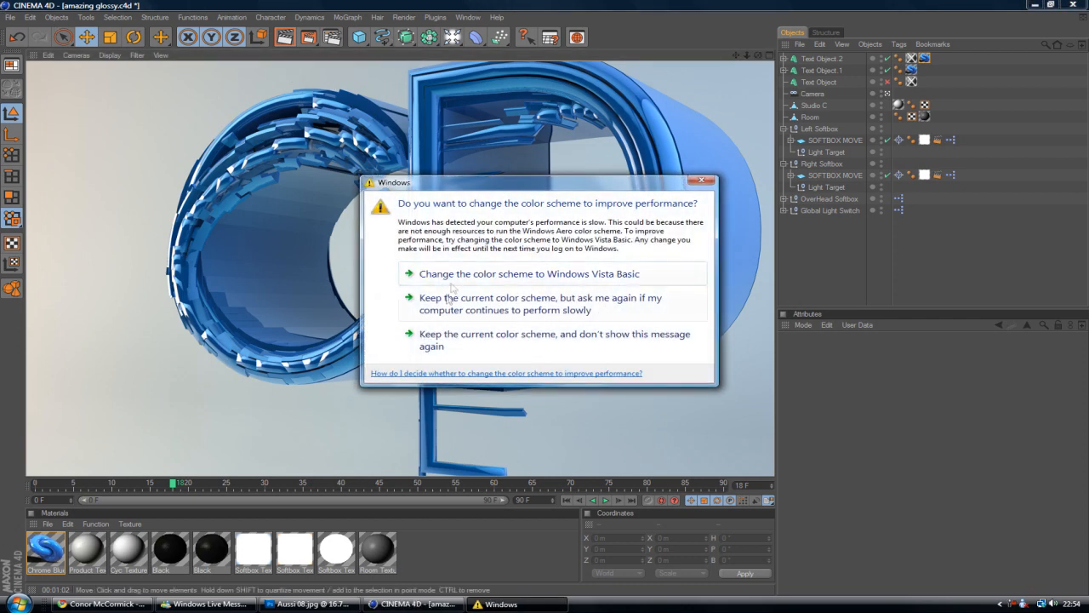
# Step: Start a new empty scene and add a default Cube primitive
pyautogui.click(10, 17)
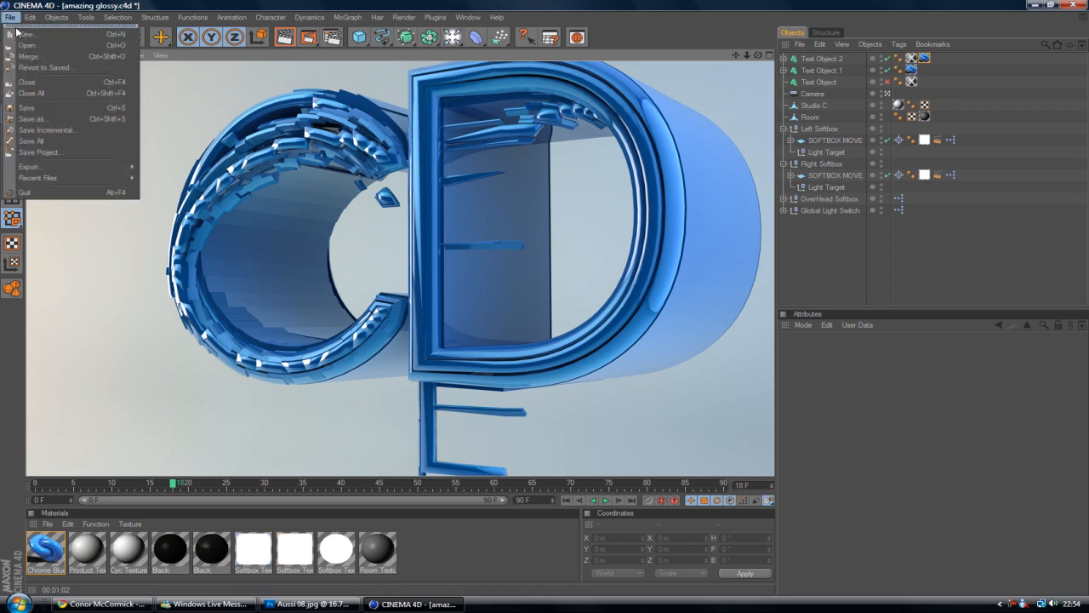
pyautogui.click(26, 34)
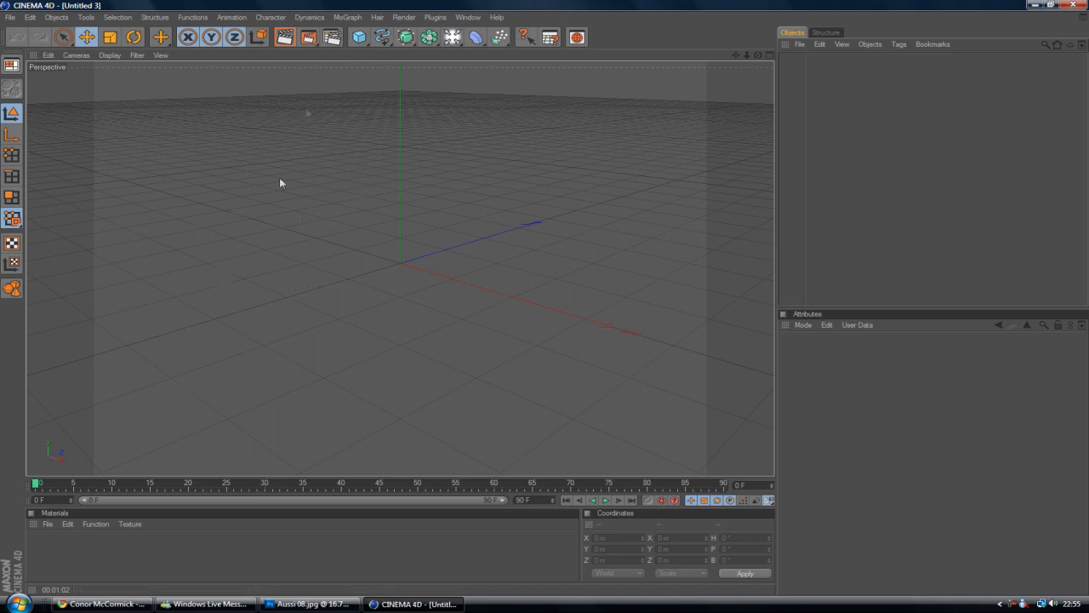
pyautogui.click(381, 37)
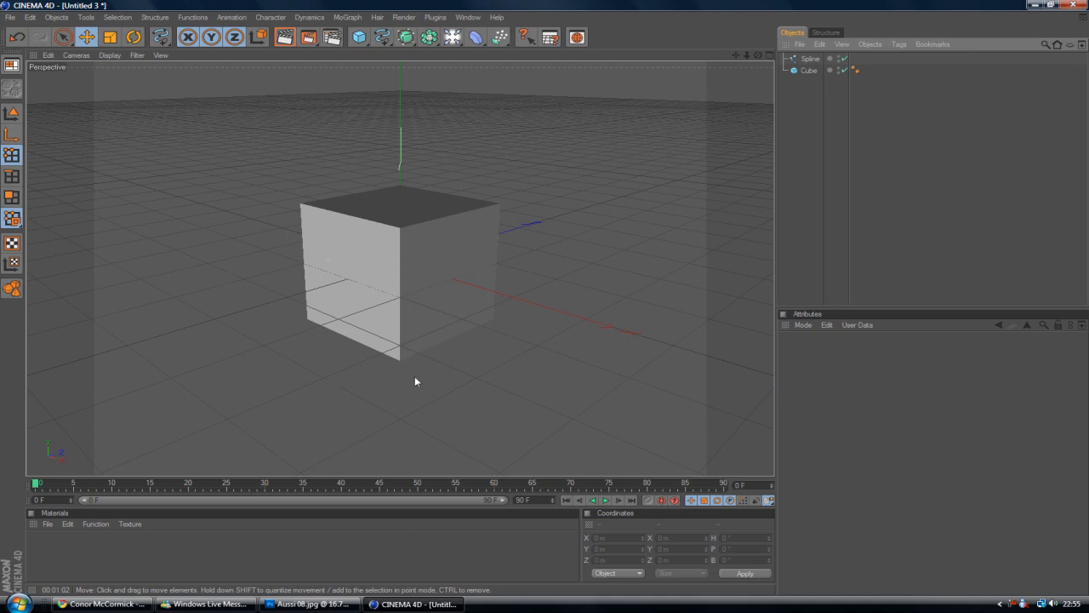
pyautogui.moveTo(419, 371)
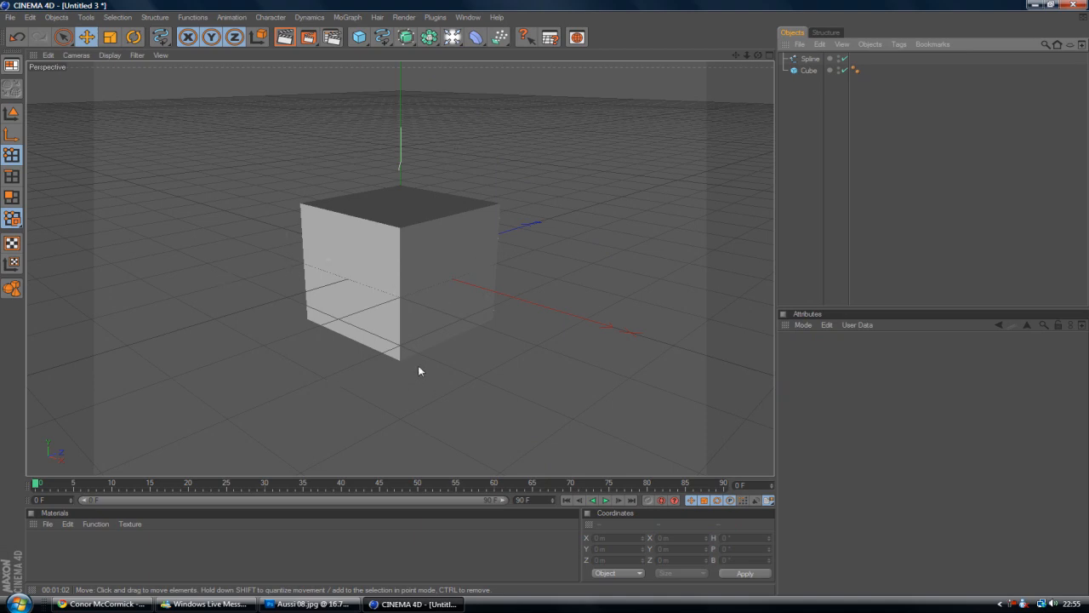
pyautogui.moveTo(546, 394)
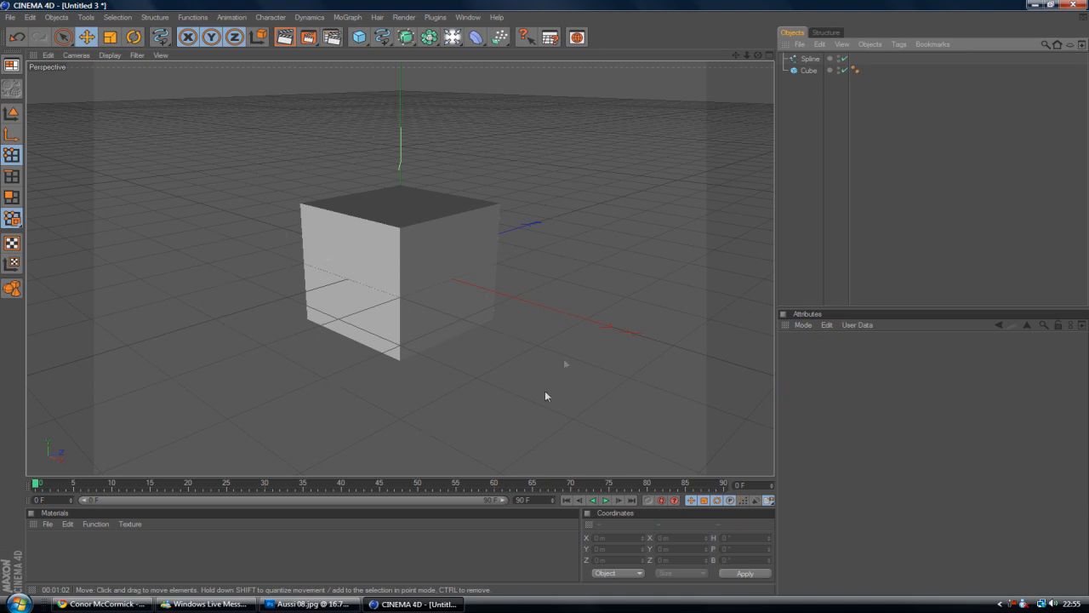
pyautogui.moveTo(390, 153)
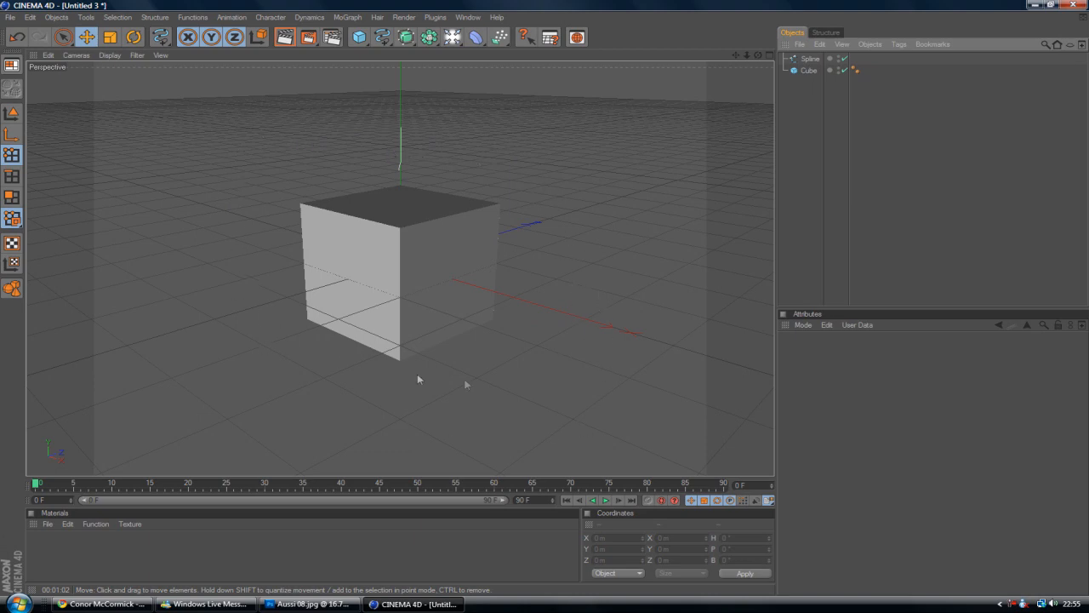
pyautogui.moveTo(483, 187)
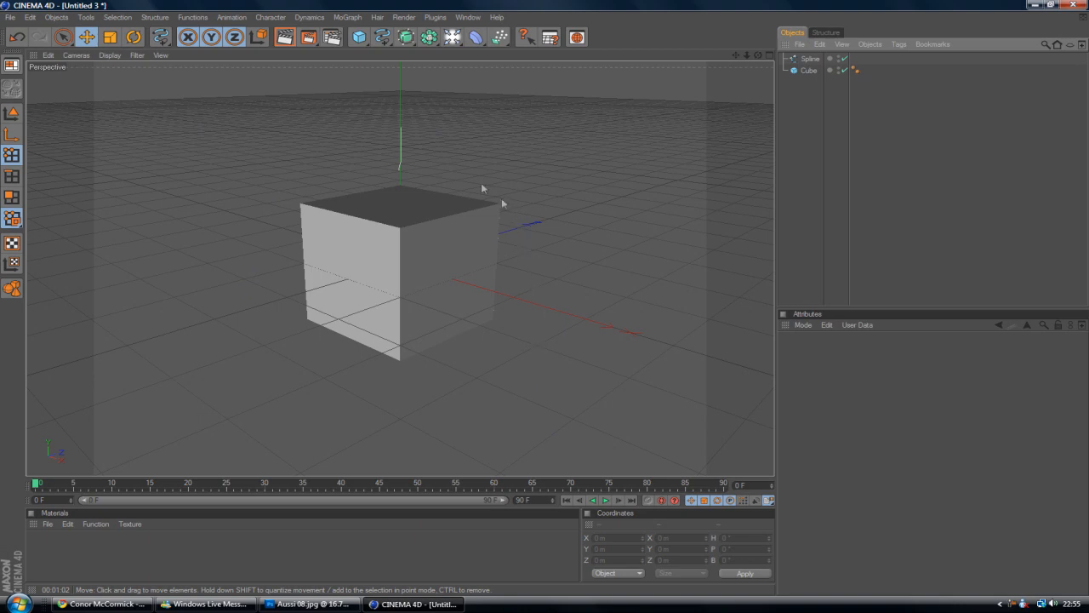
pyautogui.moveTo(401, 17)
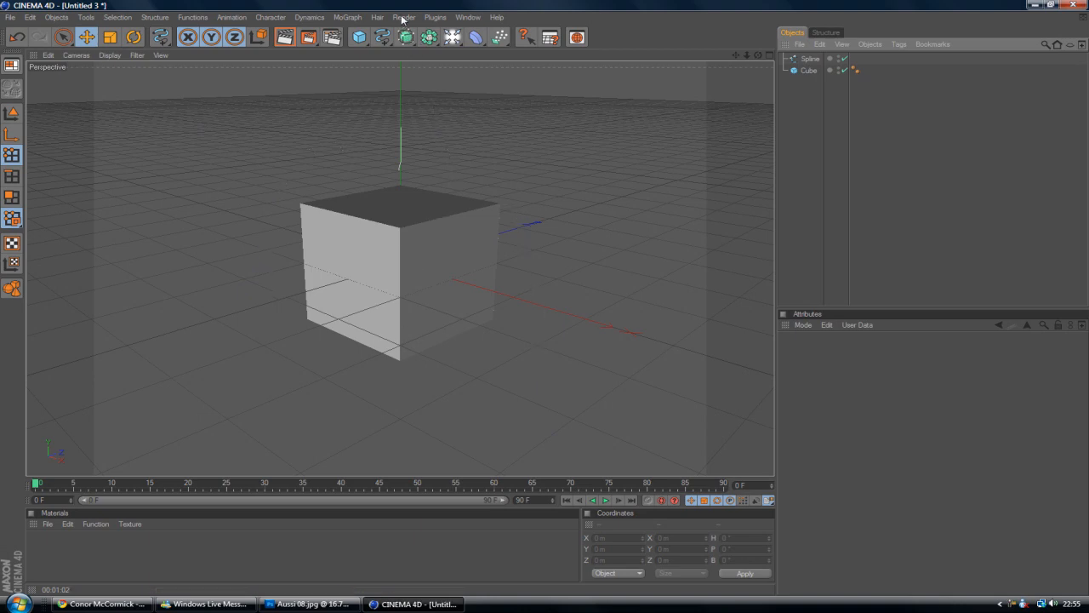
# Step: Bring up the Render Settings window from the Render menu
pyautogui.click(404, 17)
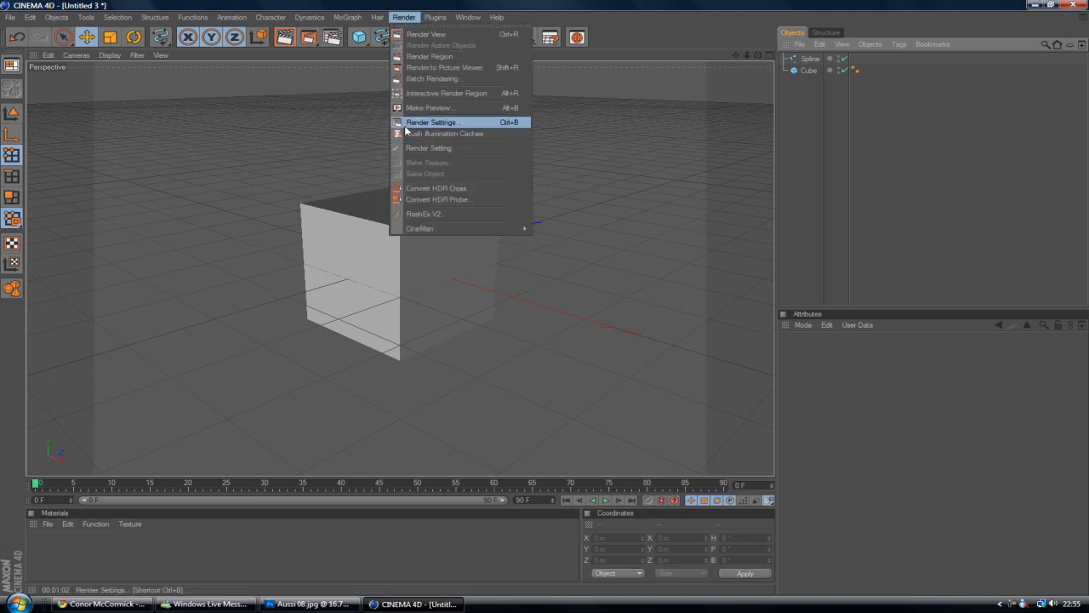
pyautogui.click(432, 123)
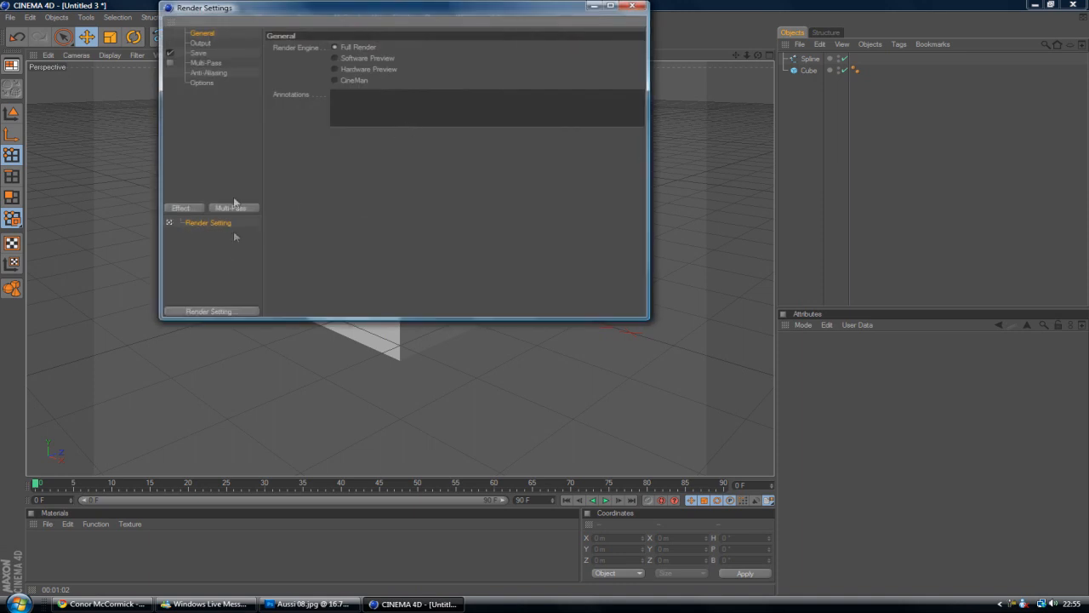
pyautogui.moveTo(361, 58)
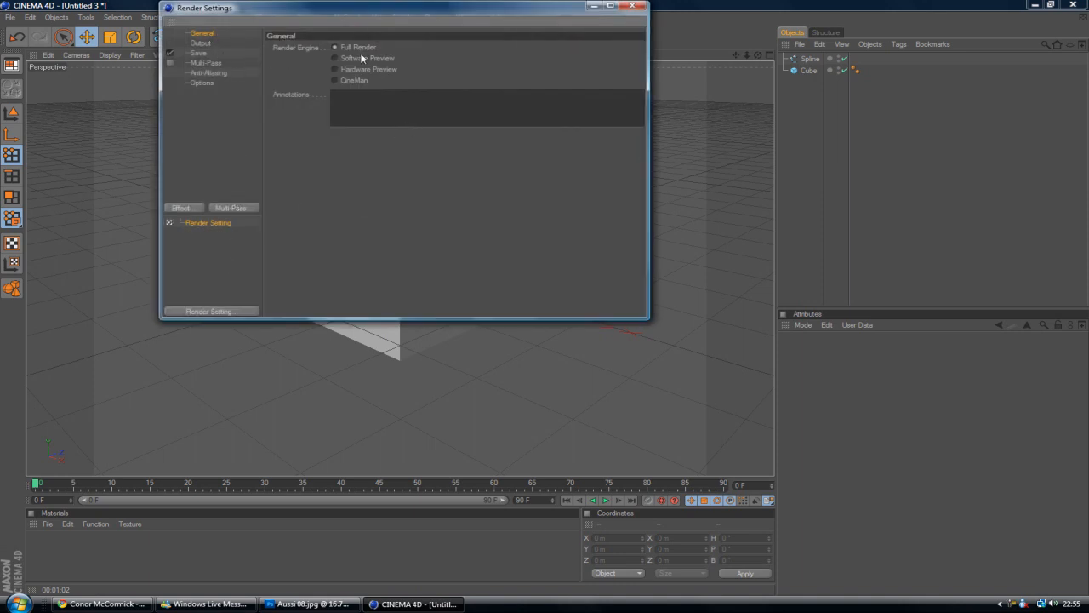
pyautogui.moveTo(194, 75)
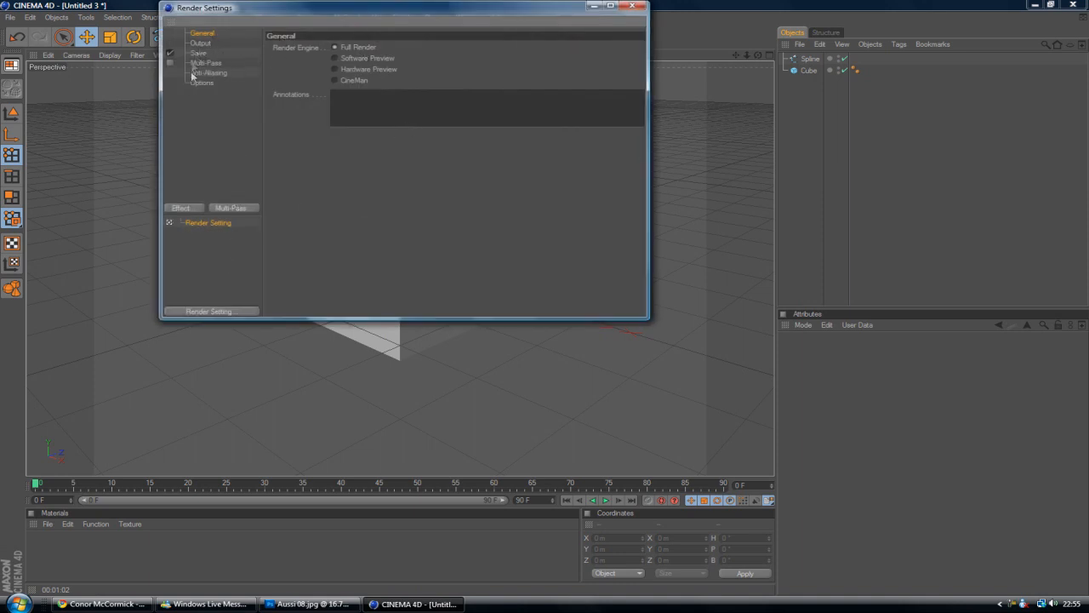
# Step: Set the render output to 1280 × 720 with HDTV 16:9 film aspect
pyautogui.click(201, 43)
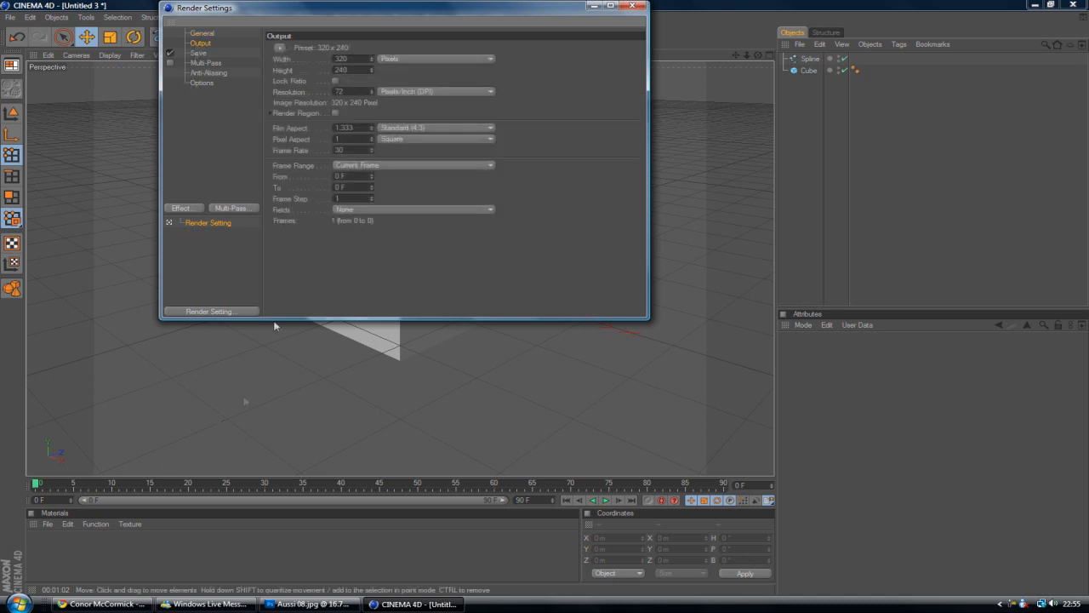
pyautogui.tripleClick(347, 58)
pyautogui.write('1280')
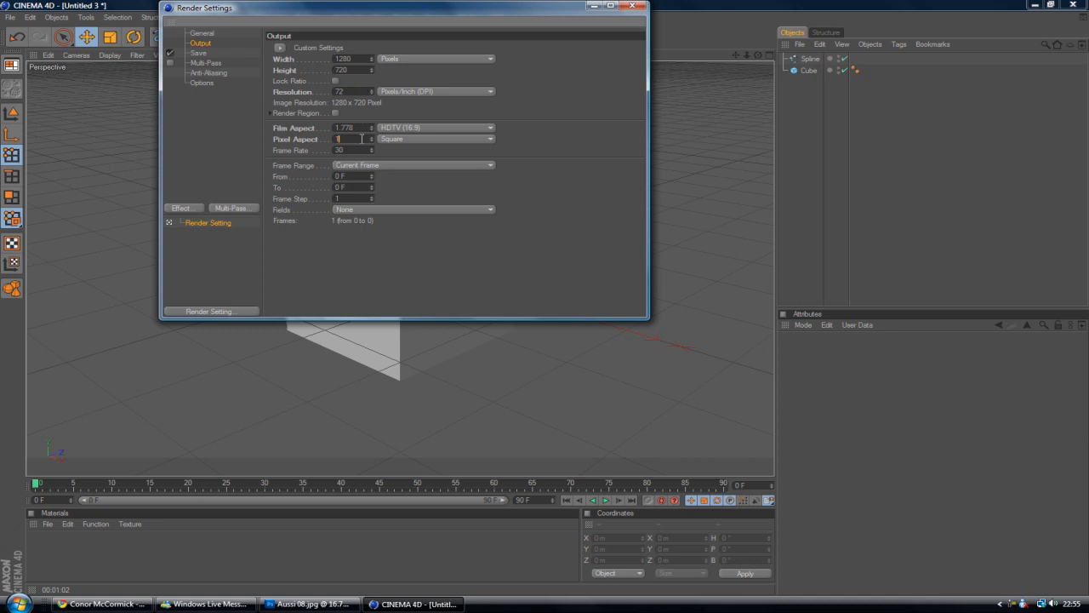
pyautogui.moveTo(299, 279)
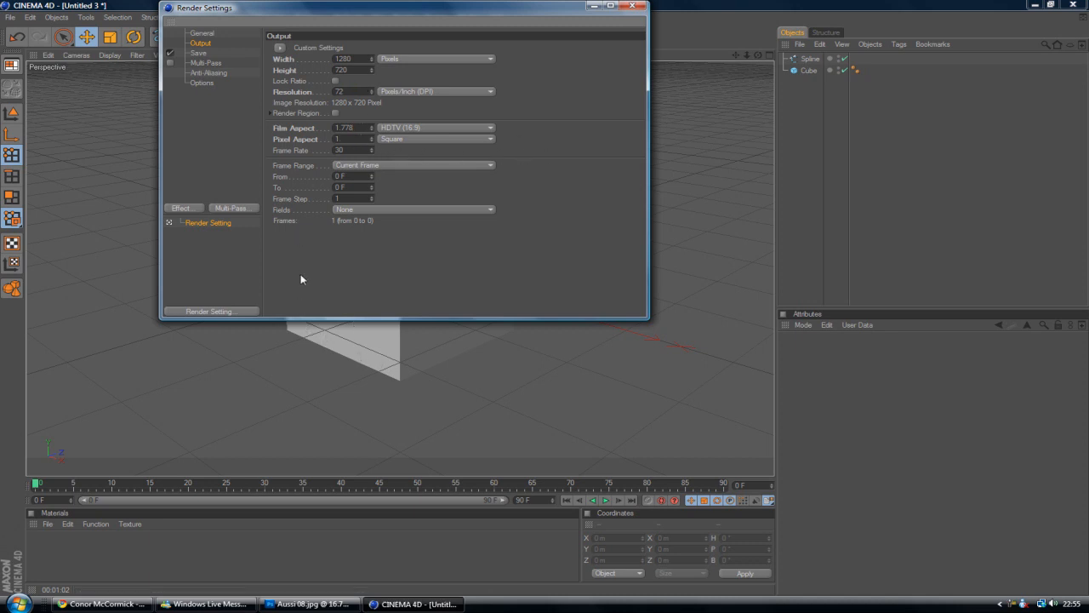
pyautogui.click(412, 165)
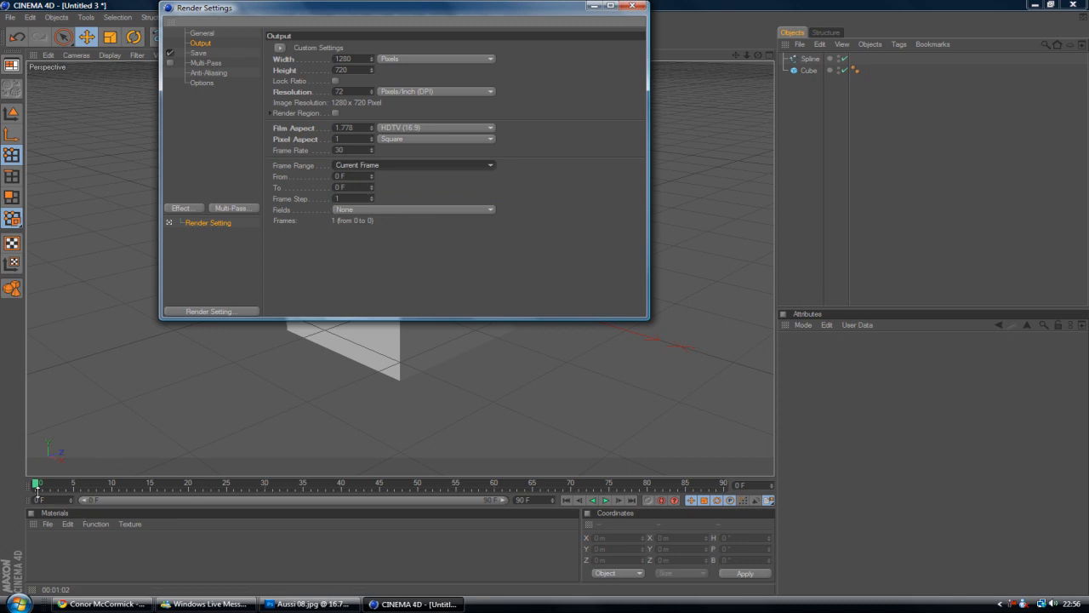
# Step: Review the frame range choices, leaving it on Manual from frame 0 to 0
pyautogui.moveTo(37, 483); pyautogui.dragTo(332, 483)
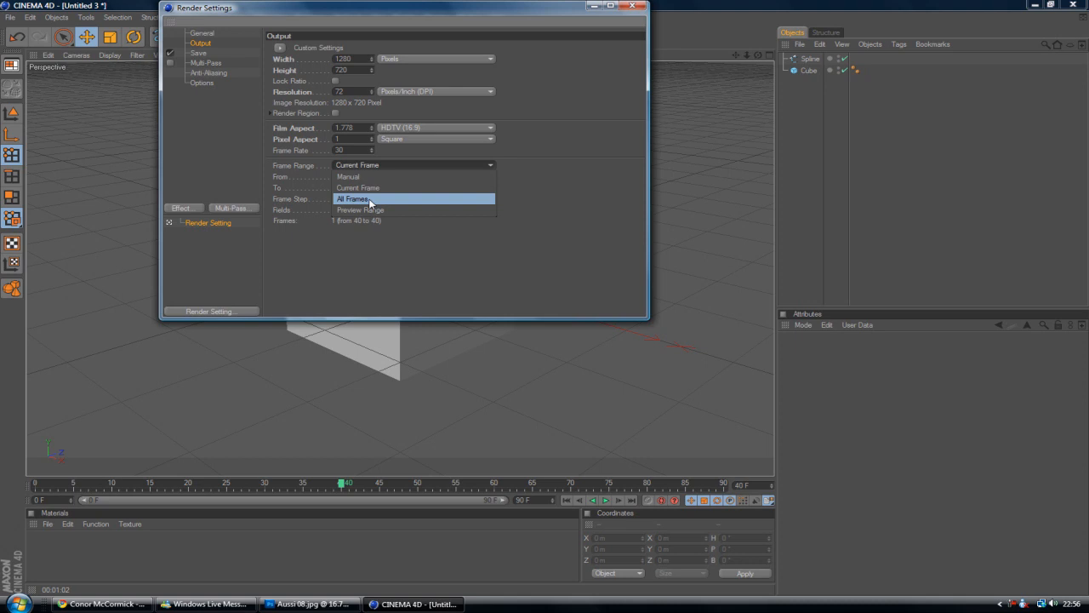
pyautogui.click(353, 197)
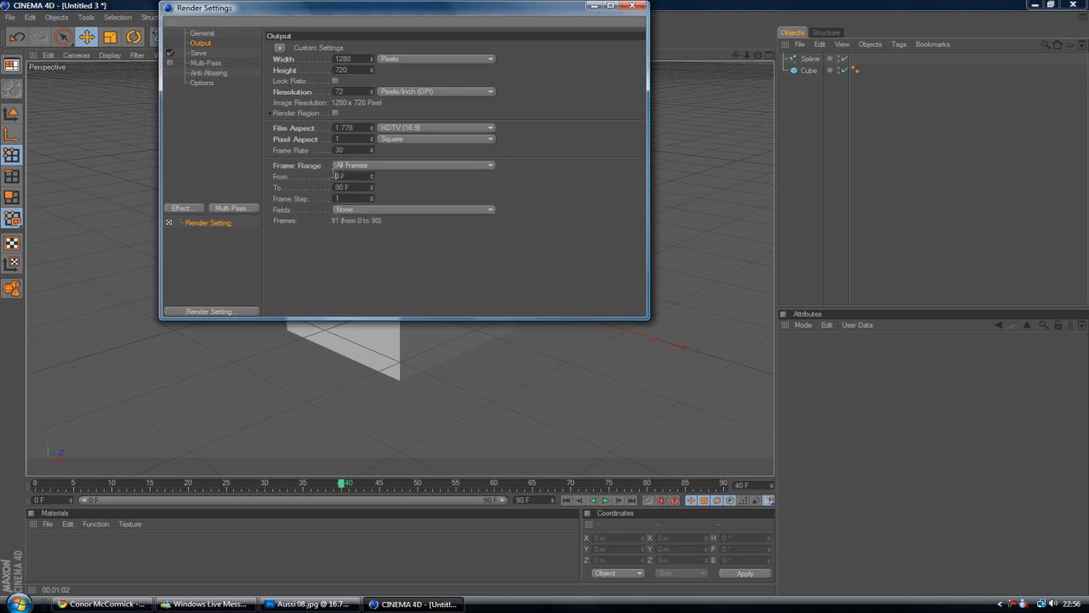
pyautogui.click(412, 165)
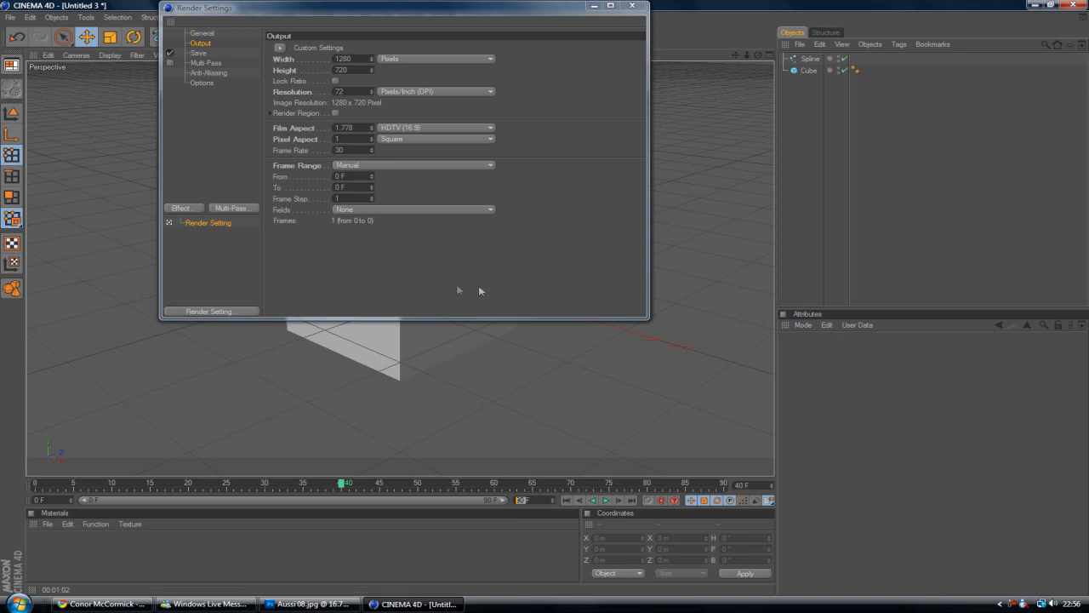
pyautogui.moveTo(383, 274)
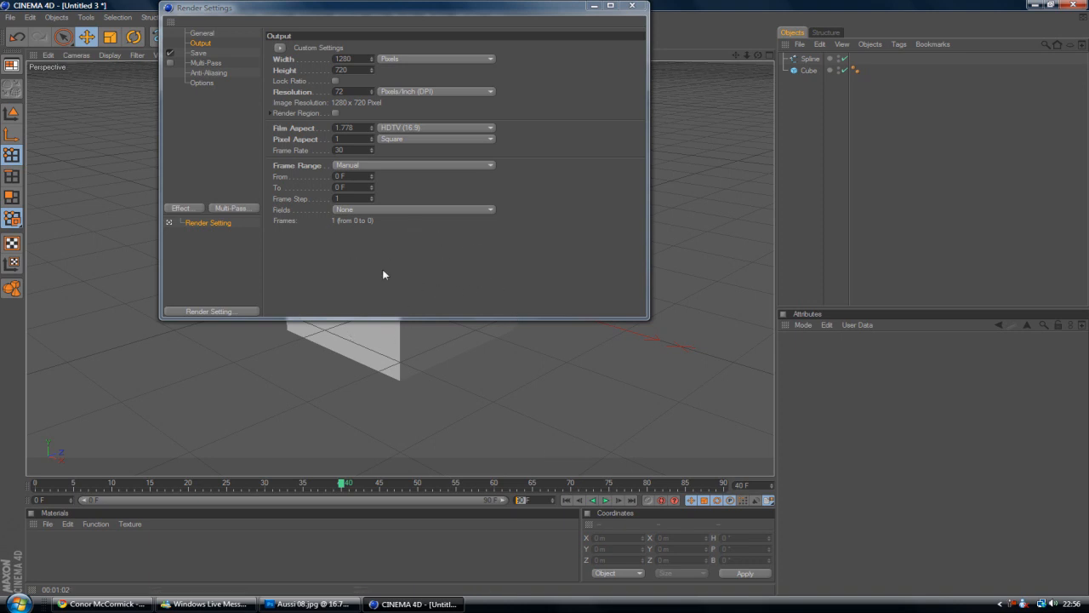
# Step: Set the image save format to QuickTime Movie on the Save page
pyautogui.click(198, 53)
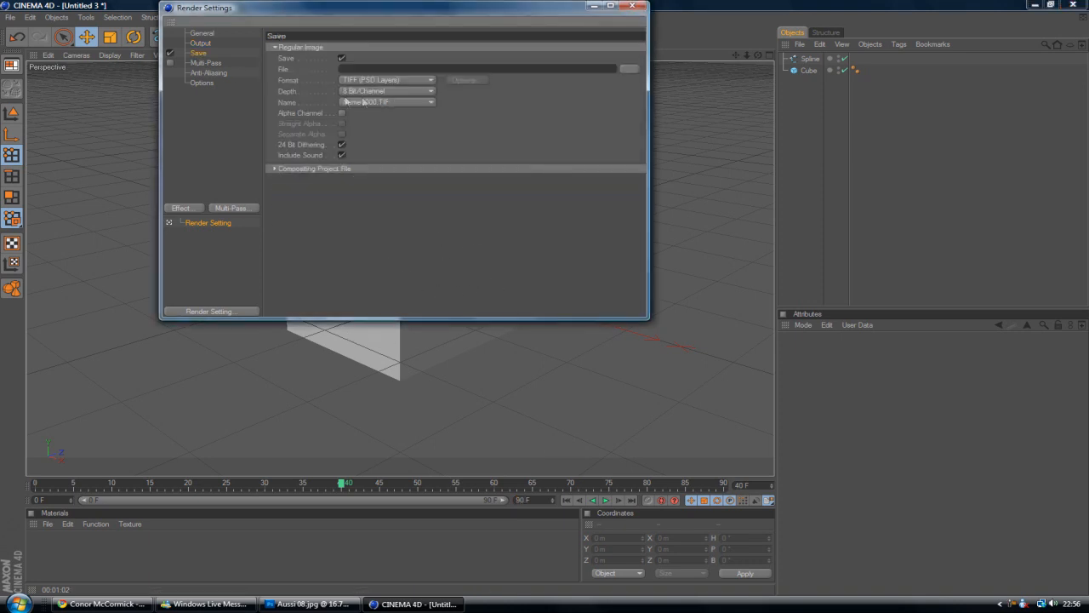
pyautogui.click(388, 80)
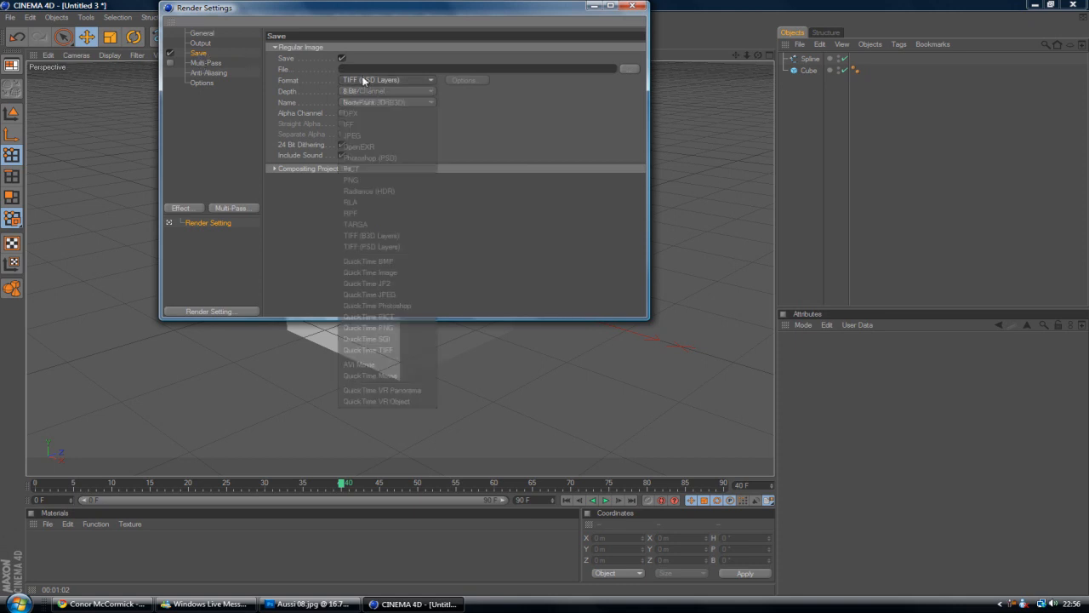
pyautogui.moveTo(357, 365)
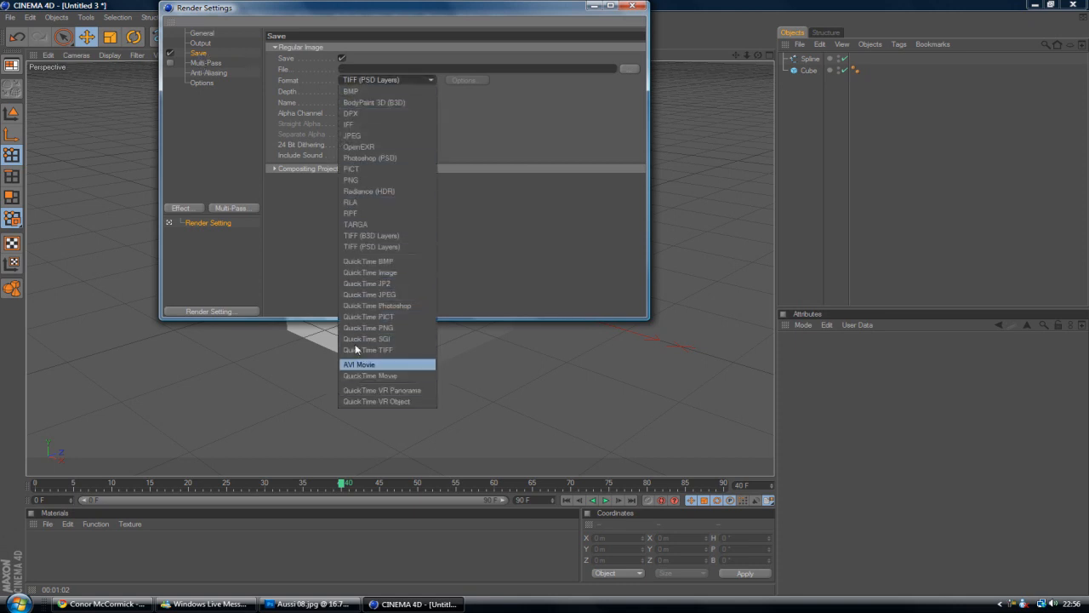
pyautogui.moveTo(358, 170)
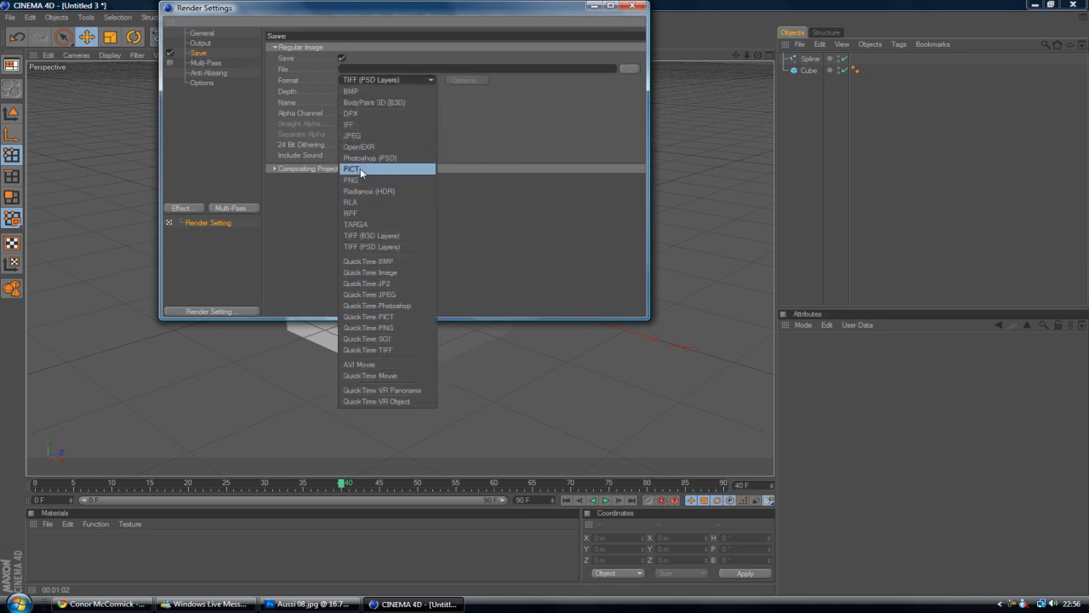
pyautogui.moveTo(373, 174)
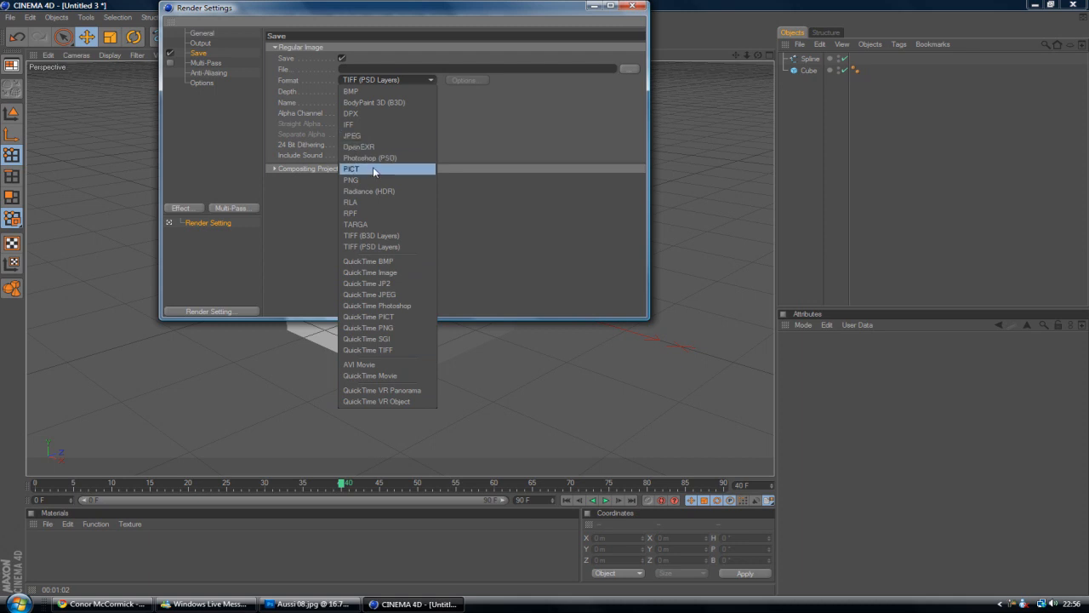
pyautogui.moveTo(388, 364)
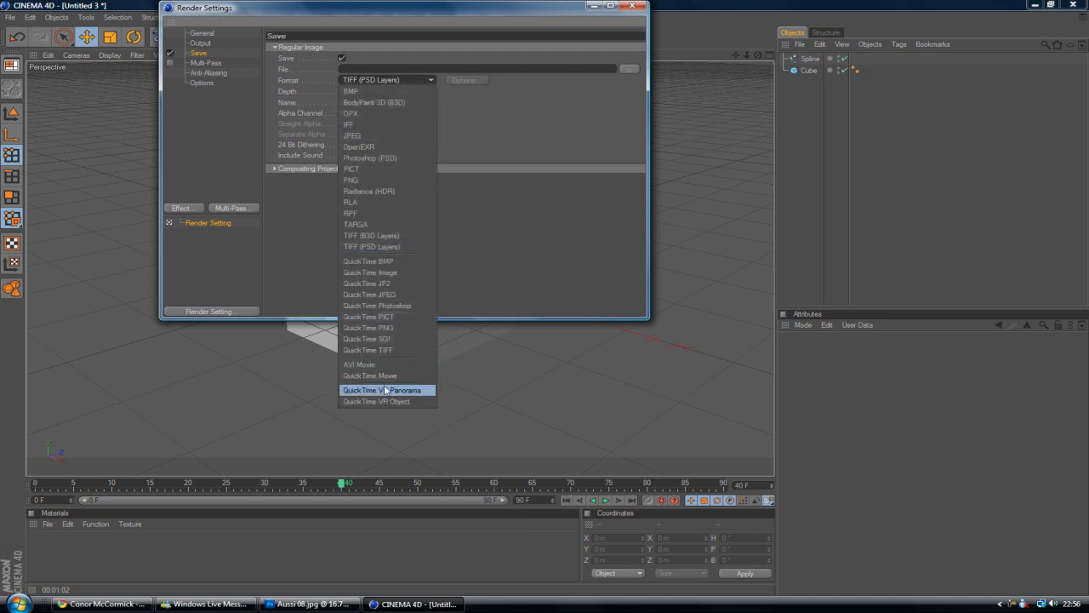
pyautogui.click(369, 377)
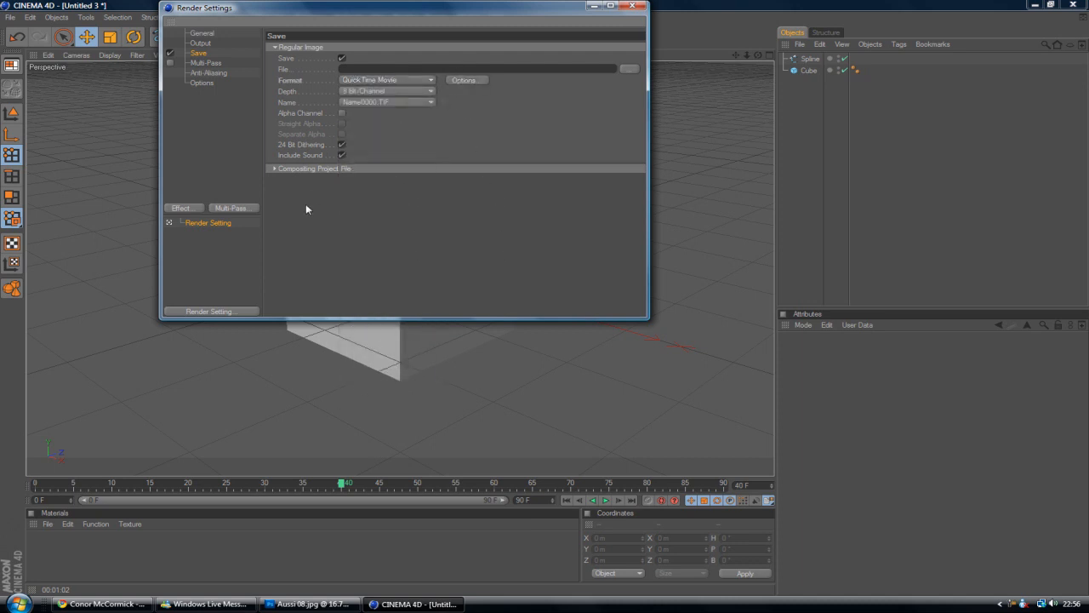
pyautogui.click(463, 80)
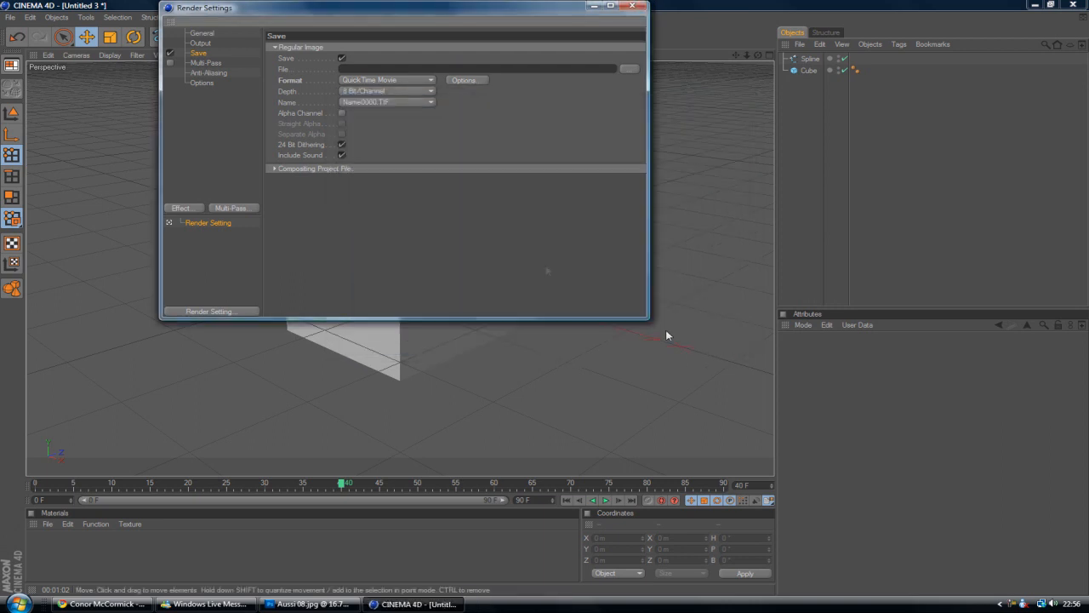
# Step: Check the movie compressor options and keep the 8 Bit Channel depth
pyautogui.click(428, 80)
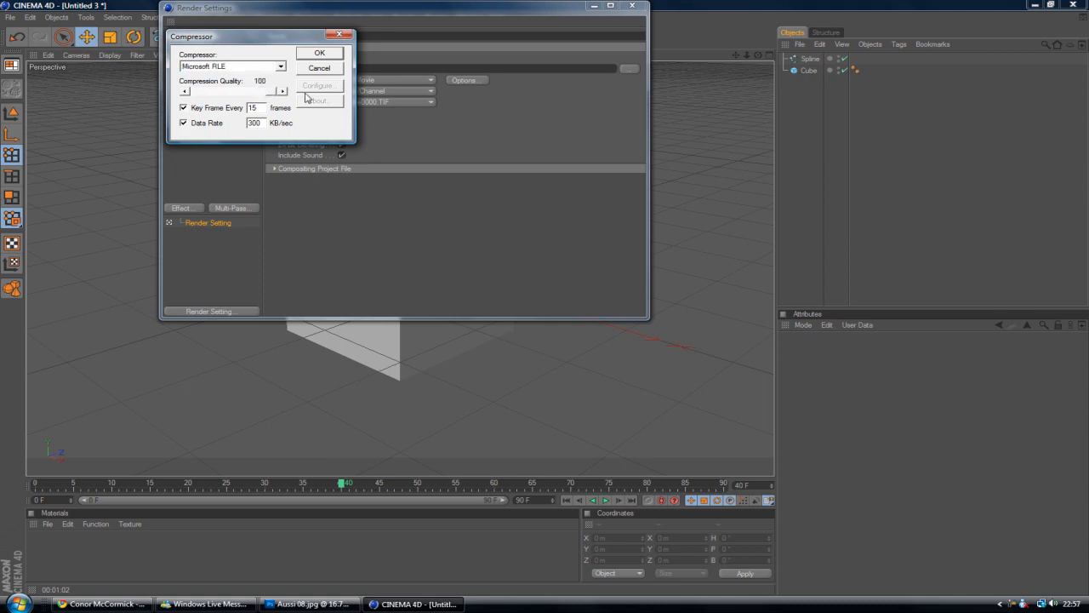
pyautogui.click(320, 52)
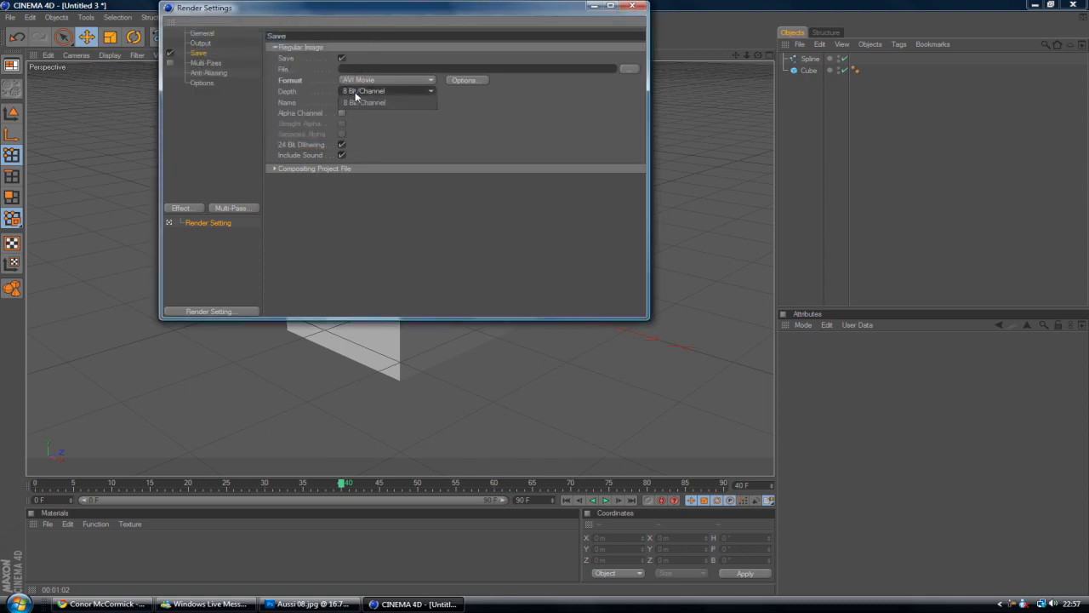
pyautogui.click(364, 92)
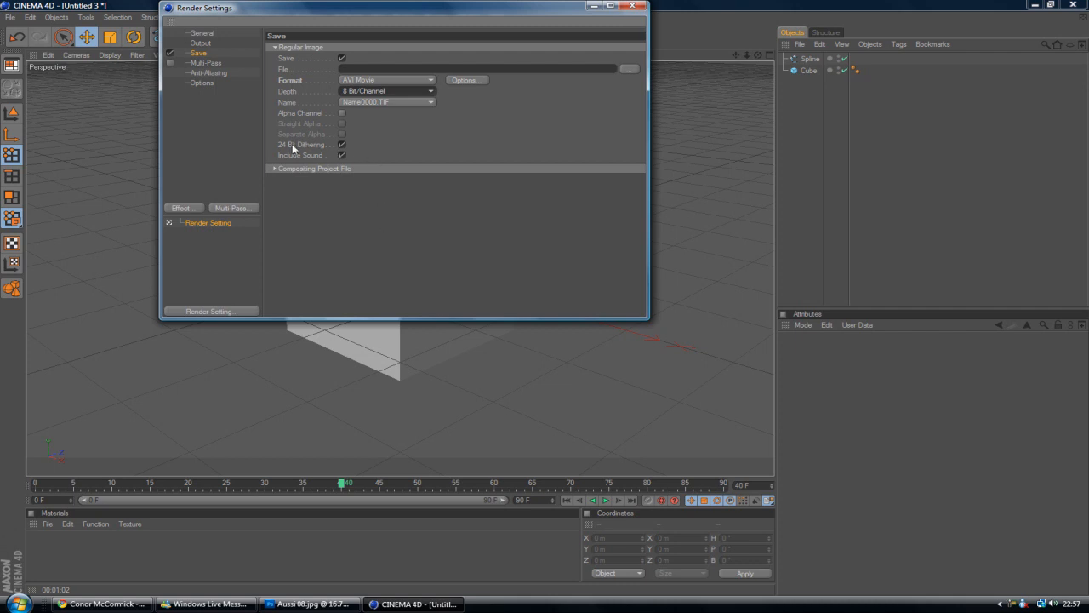
# Step: Look over the Multi-Pass, Anti-Aliasing and Options render pages
pyautogui.click(204, 63)
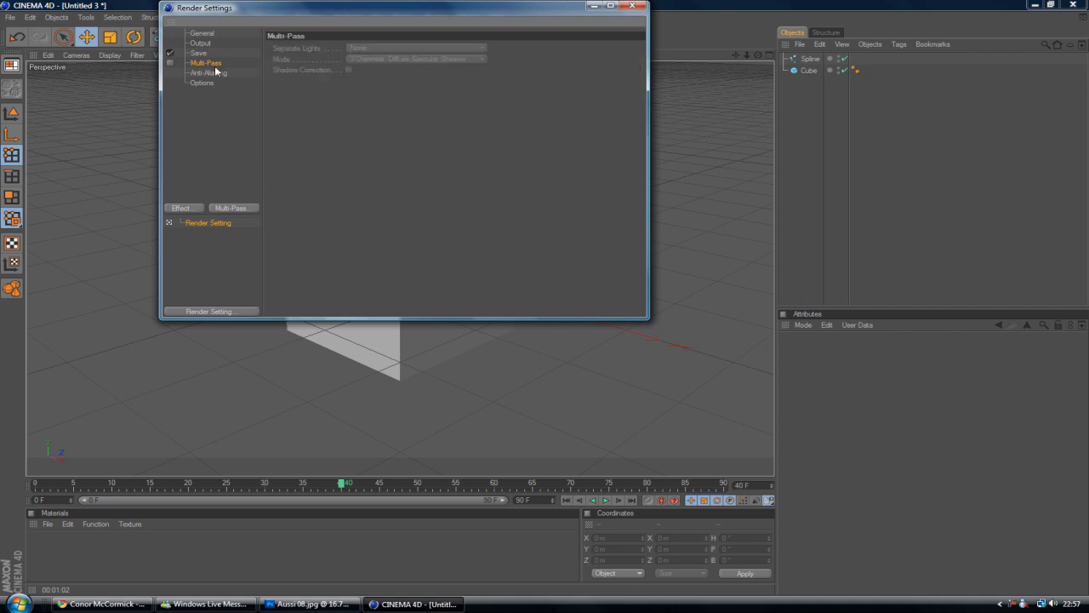
pyautogui.click(208, 72)
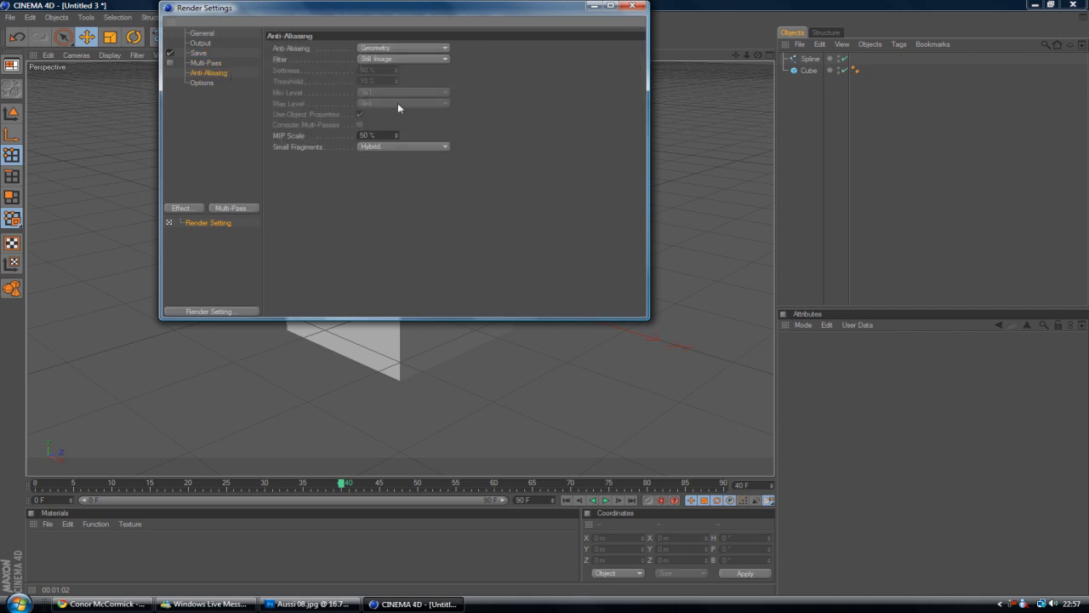
pyautogui.click(202, 82)
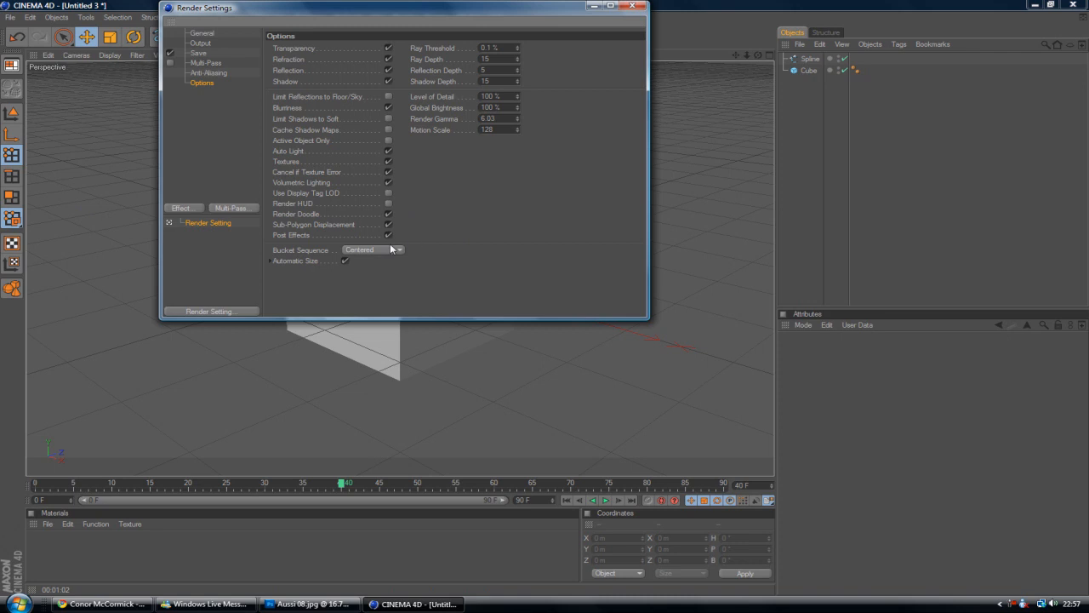
pyautogui.moveTo(374, 97)
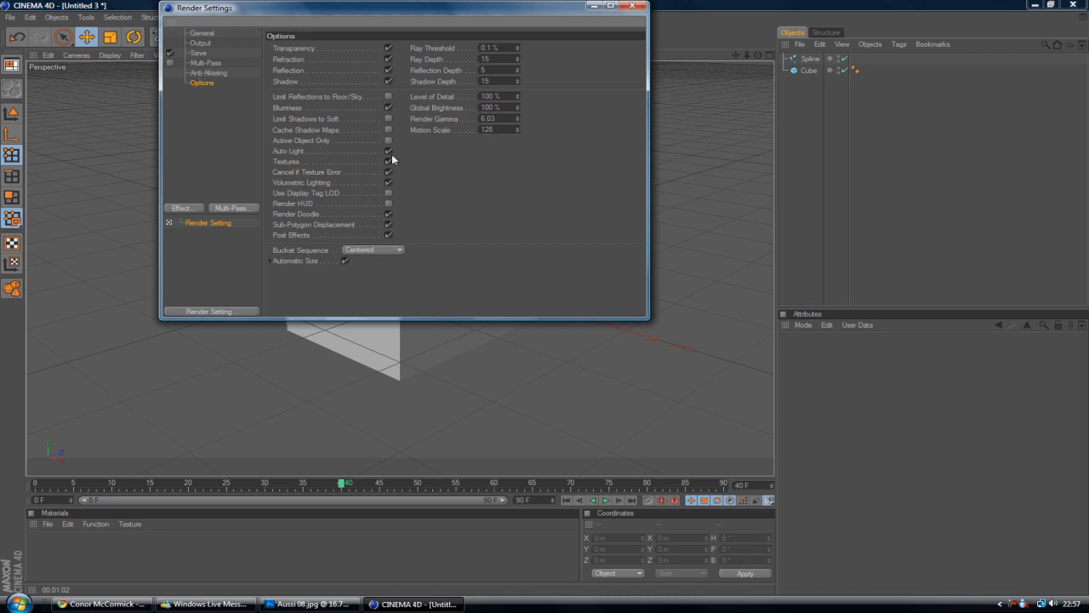
# Step: Switch off Auto Light on the render Options page
pyautogui.click(388, 160)
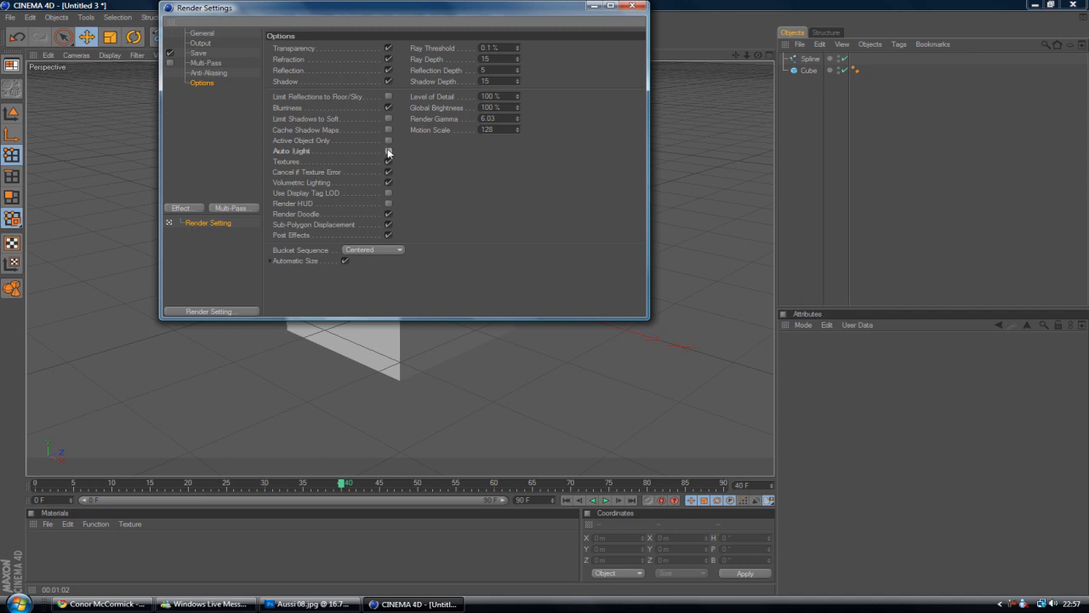
pyautogui.click(388, 150)
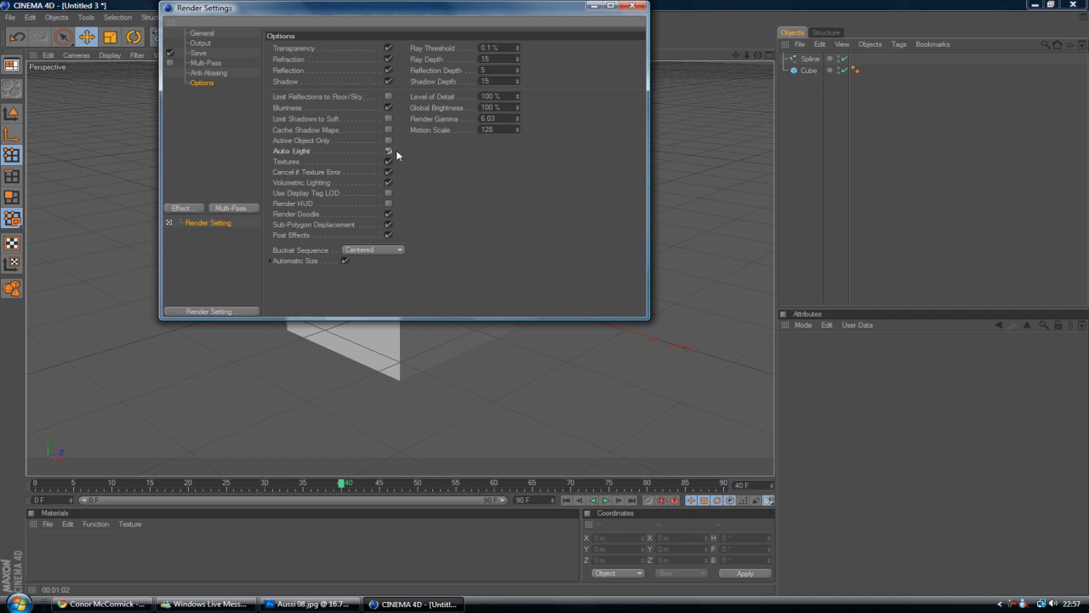
pyautogui.moveTo(388, 165)
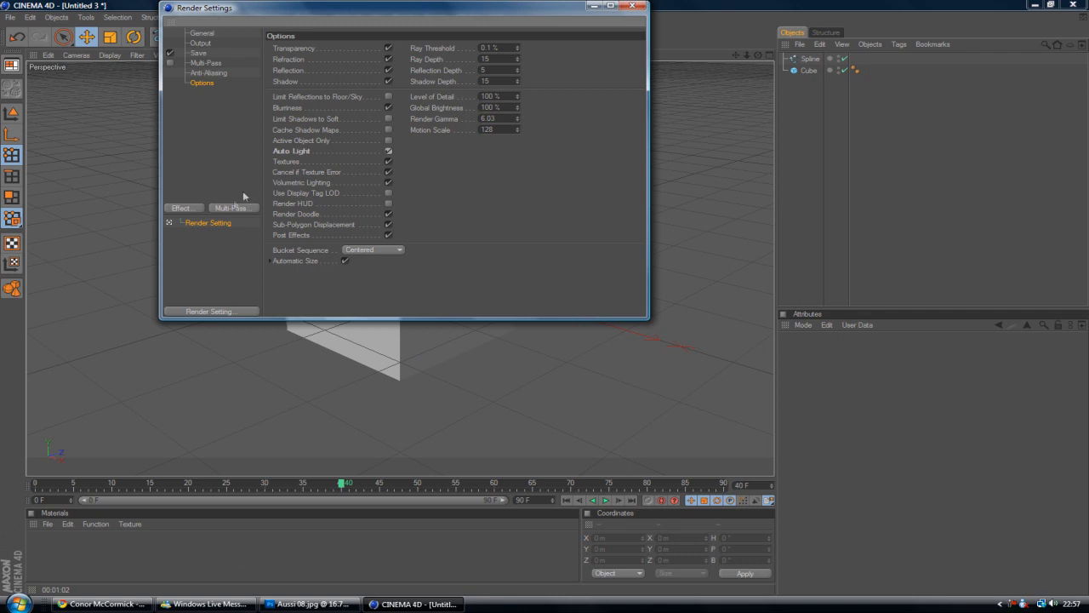
# Step: Add Global Illumination and Ambient Occlusion effects to the render
pyautogui.click(184, 208)
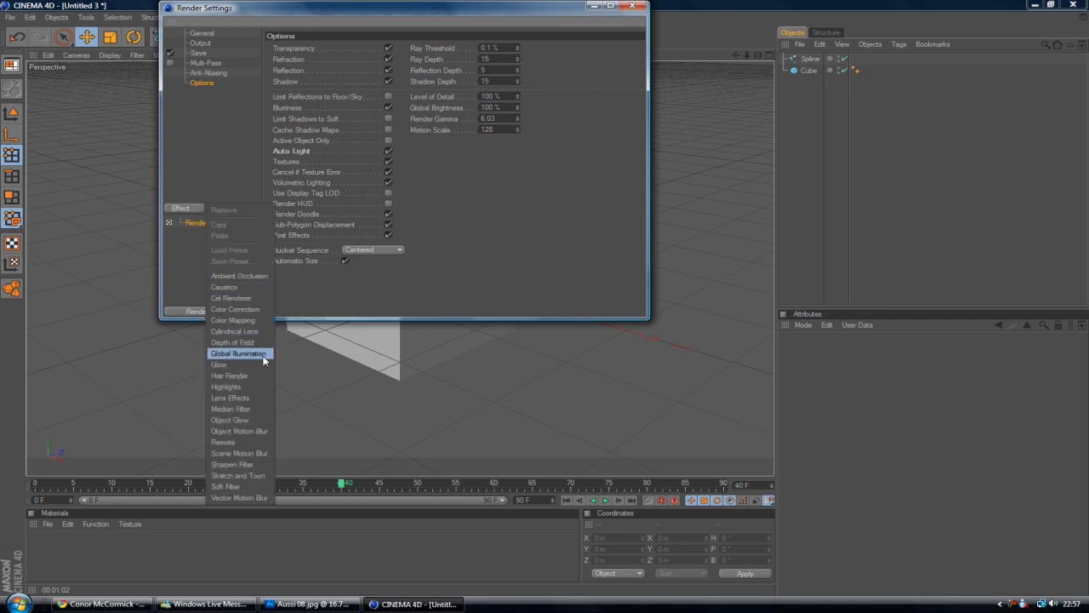
pyautogui.click(239, 353)
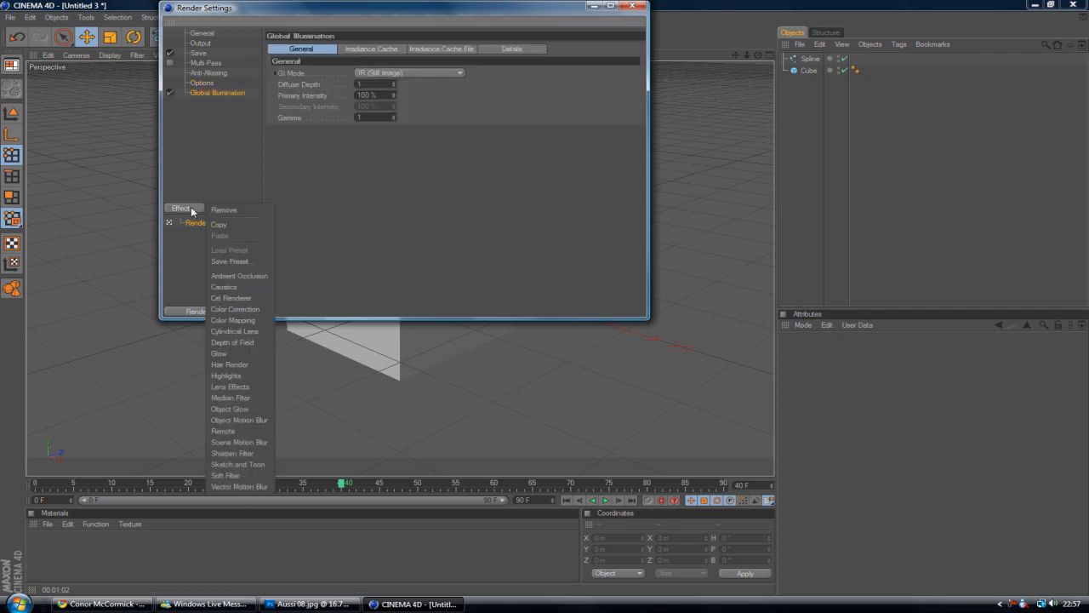
pyautogui.click(238, 276)
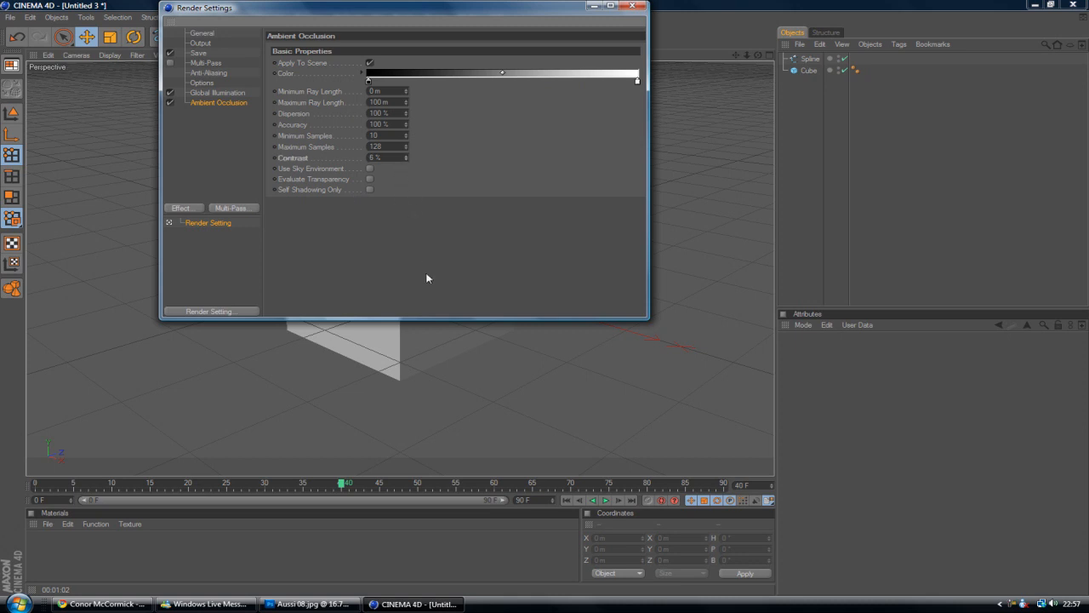
# Step: Review the Global Illumination and Ambient Occlusion pages, then close Render Settings
pyautogui.click(217, 92)
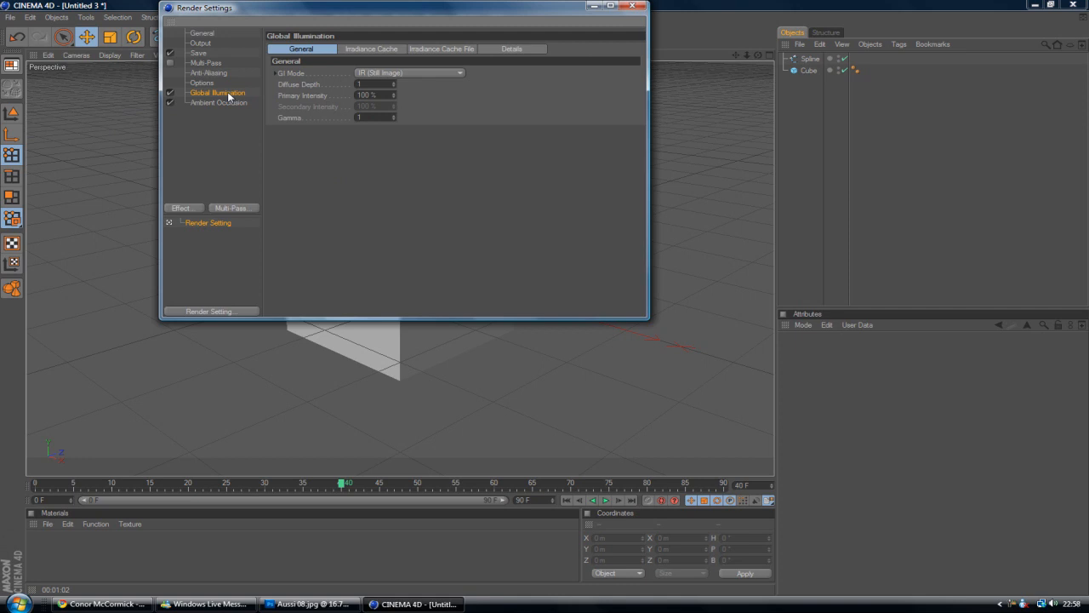
pyautogui.moveTo(201, 95)
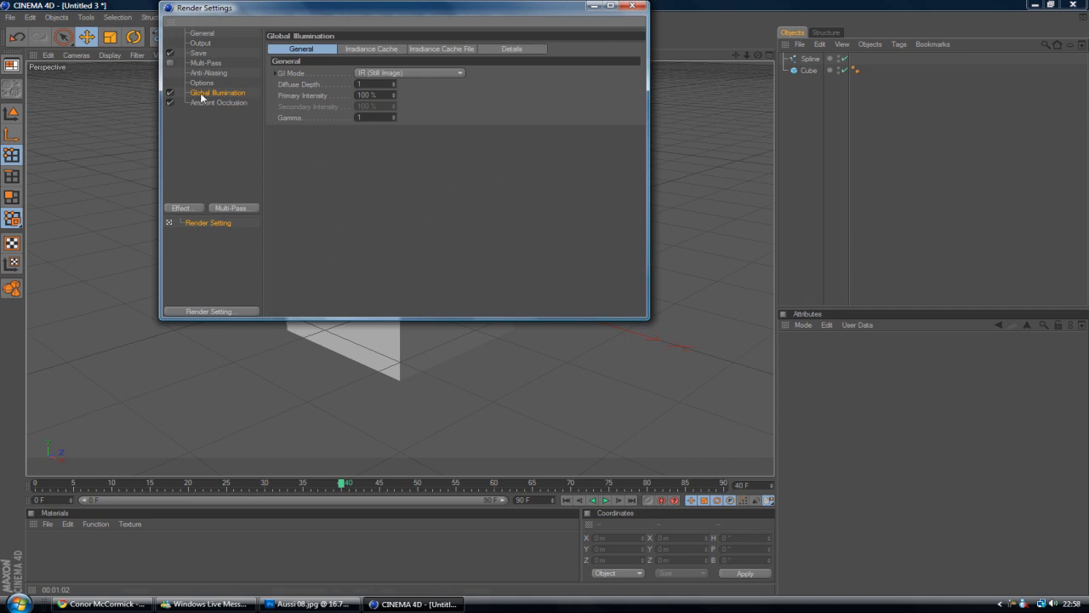
pyautogui.click(218, 102)
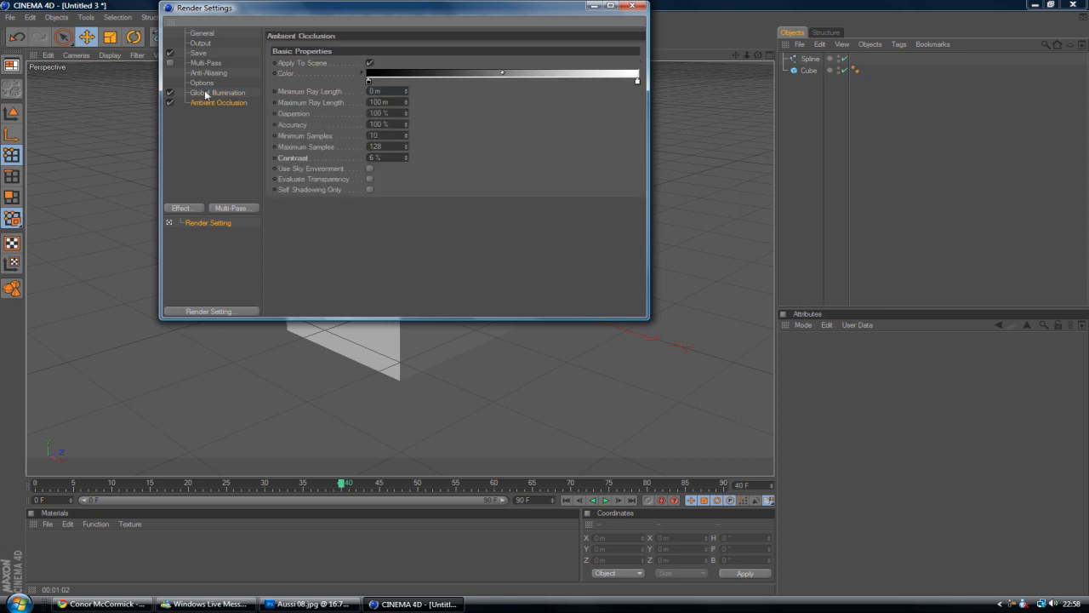
pyautogui.click(633, 7)
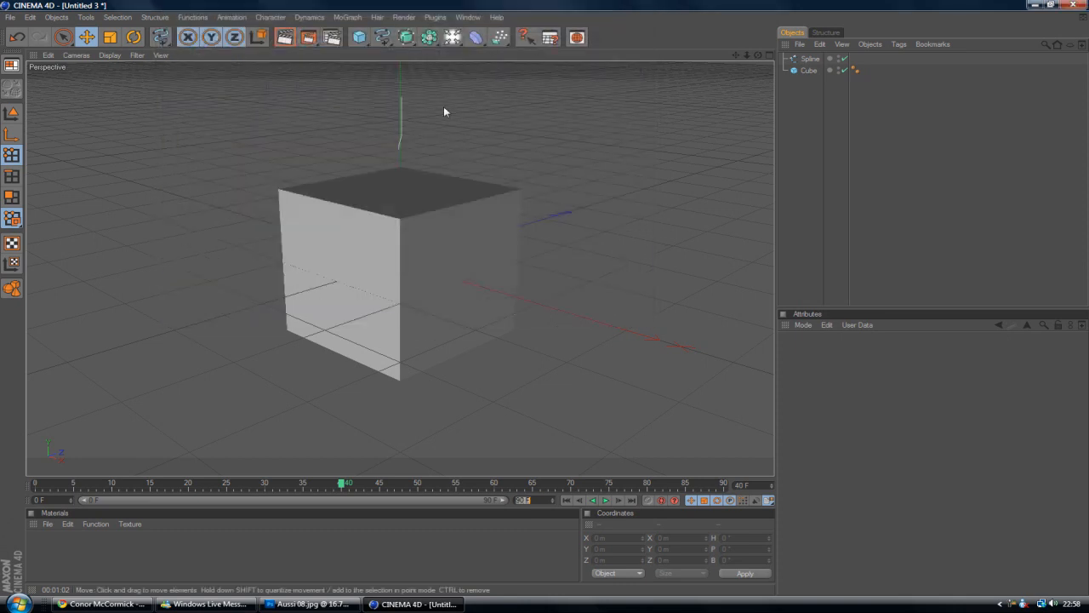
pyautogui.moveTo(411, 177)
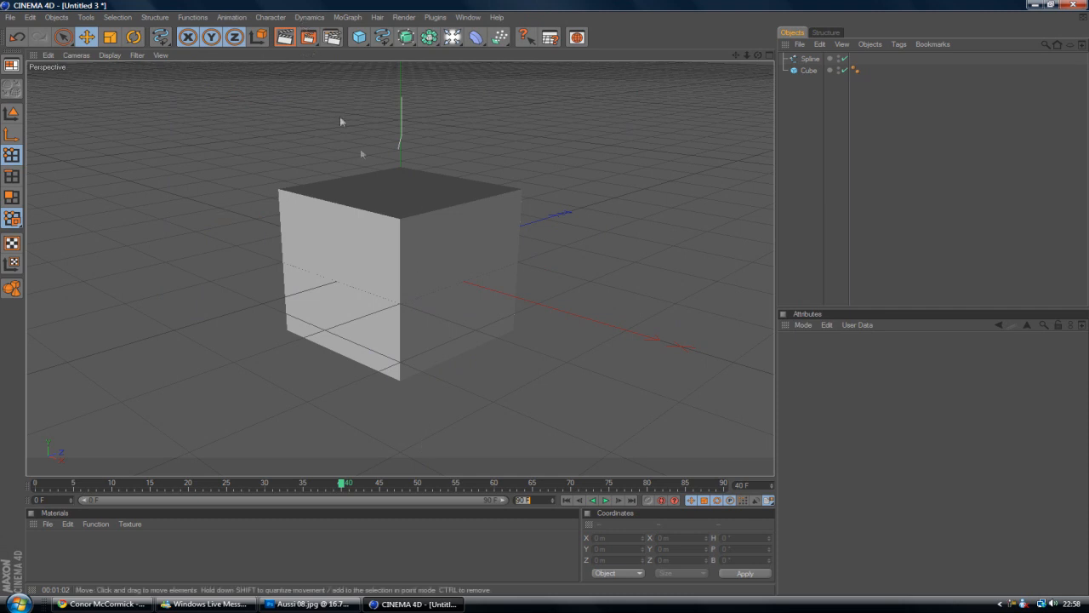
# Step: Raise Ambient Occlusion Maximum Ray Length to about 121 m and adjust its Contrast
pyautogui.click(403, 17)
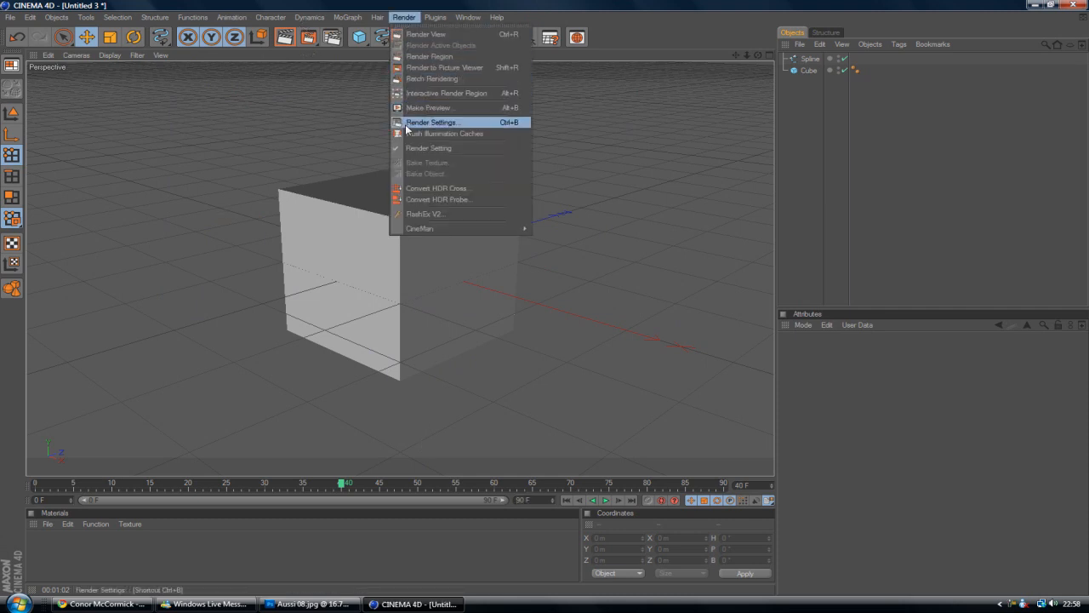
pyautogui.click(433, 122)
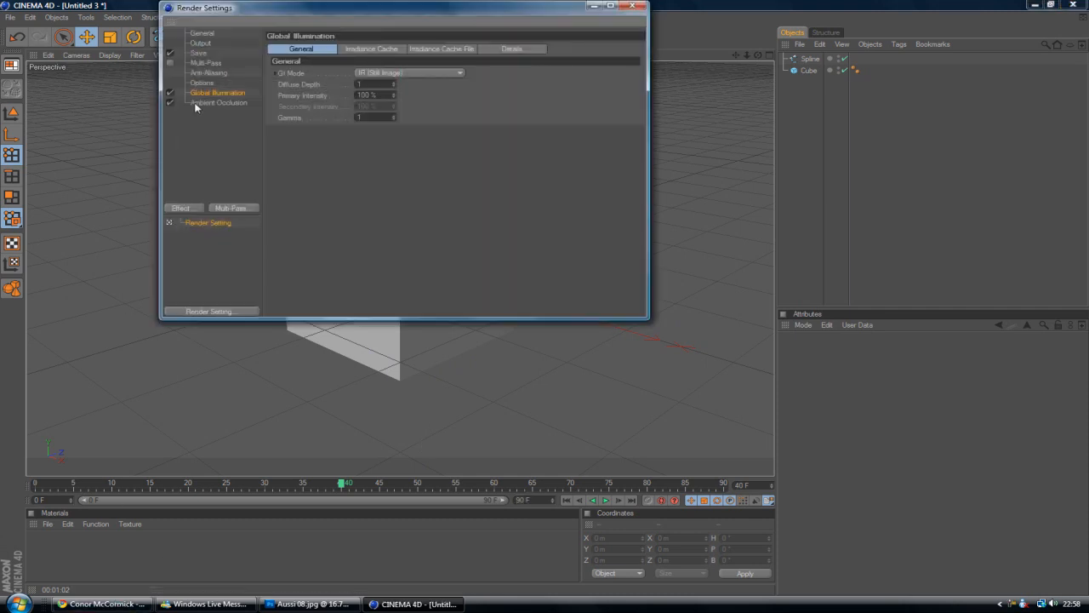
pyautogui.click(219, 102)
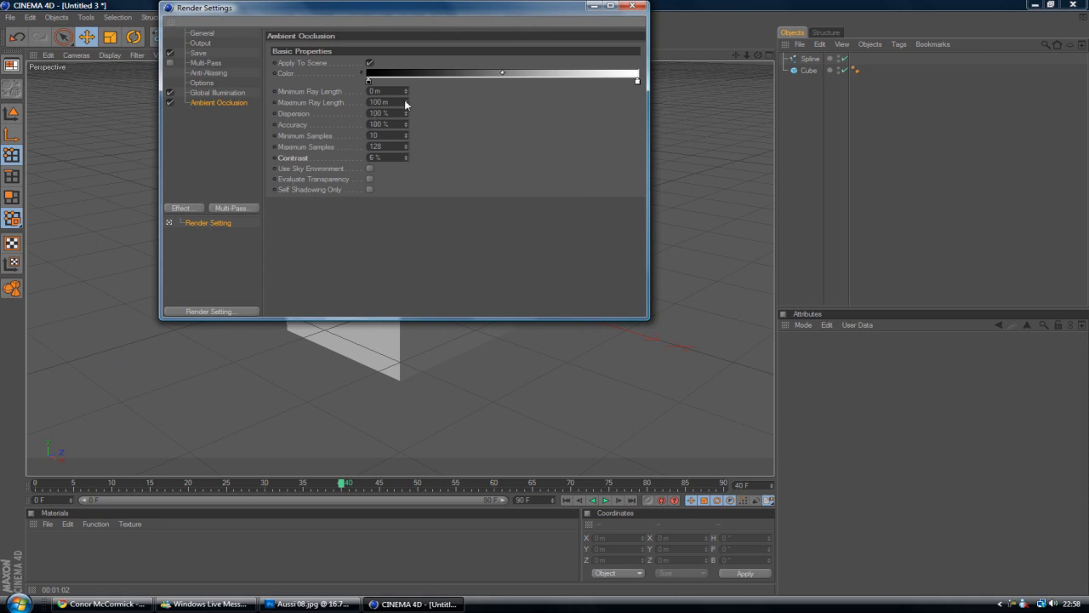
pyautogui.moveTo(410, 100)
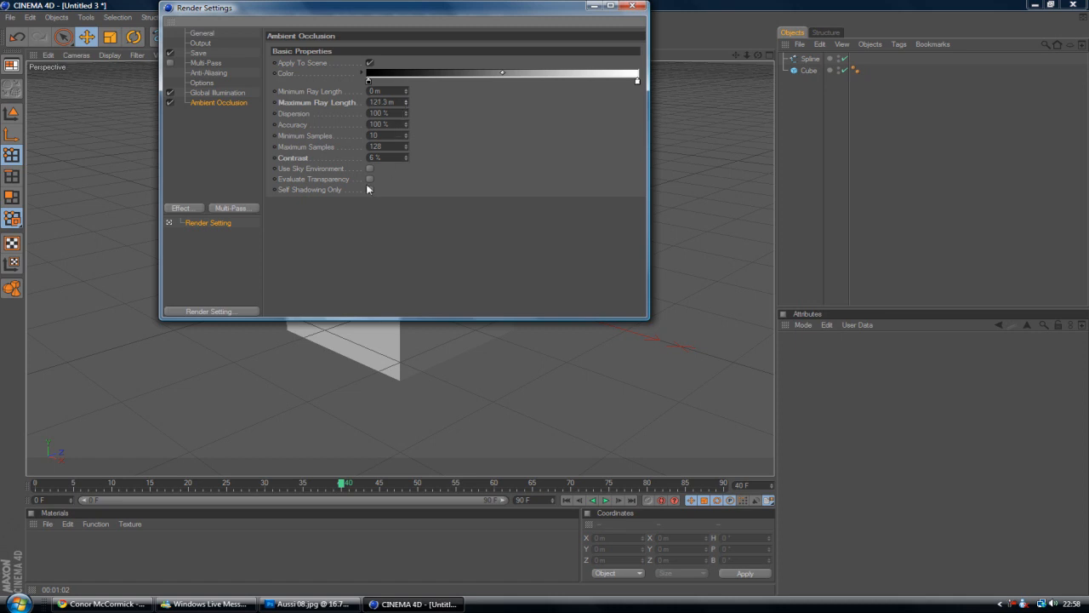
pyautogui.moveTo(408, 163)
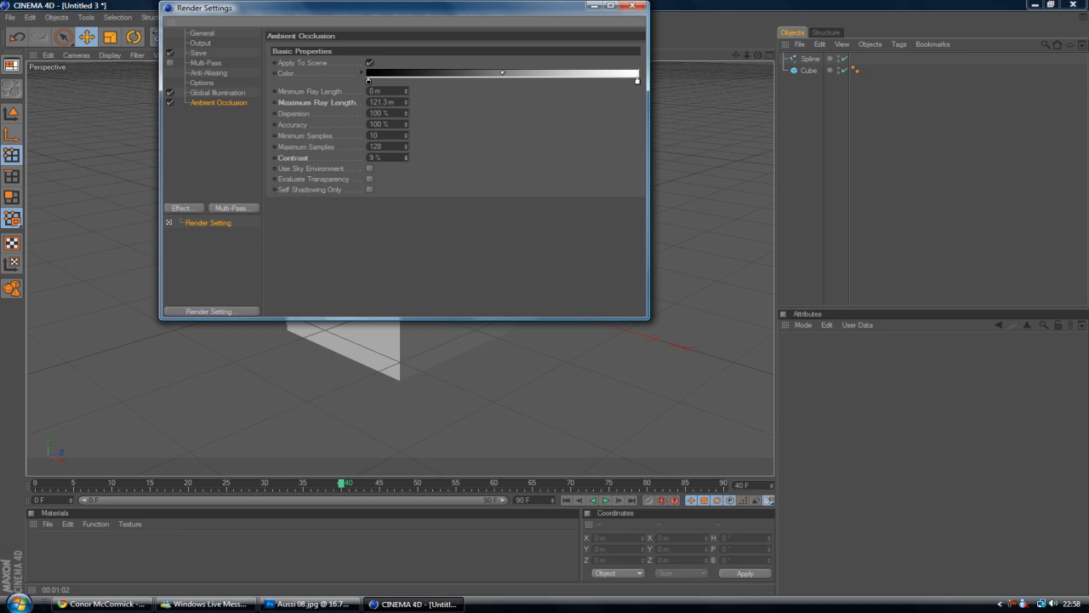
pyautogui.click(405, 154)
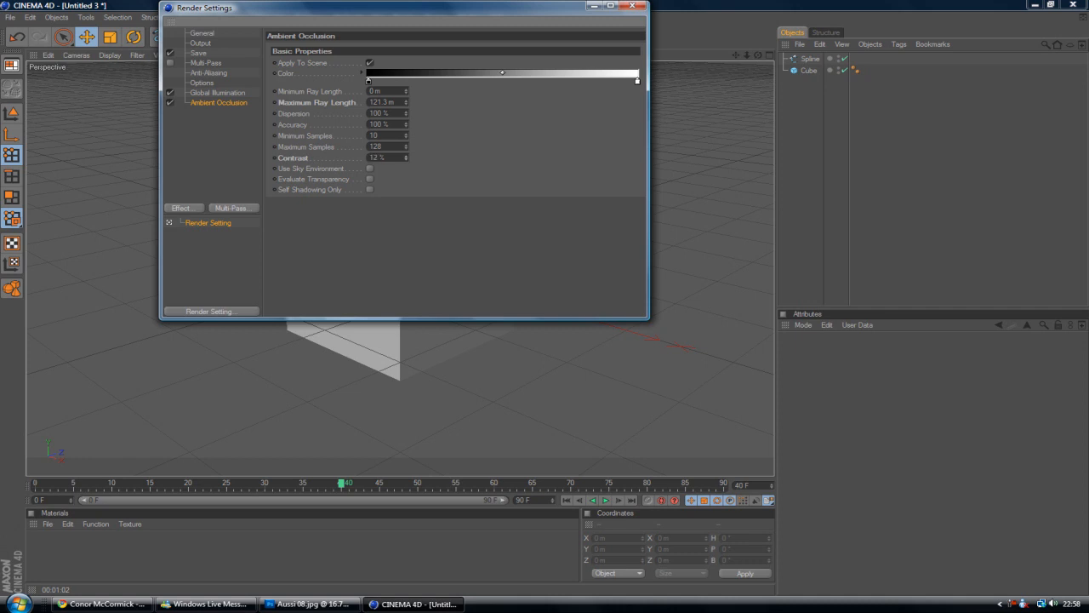
pyautogui.moveTo(252, 112)
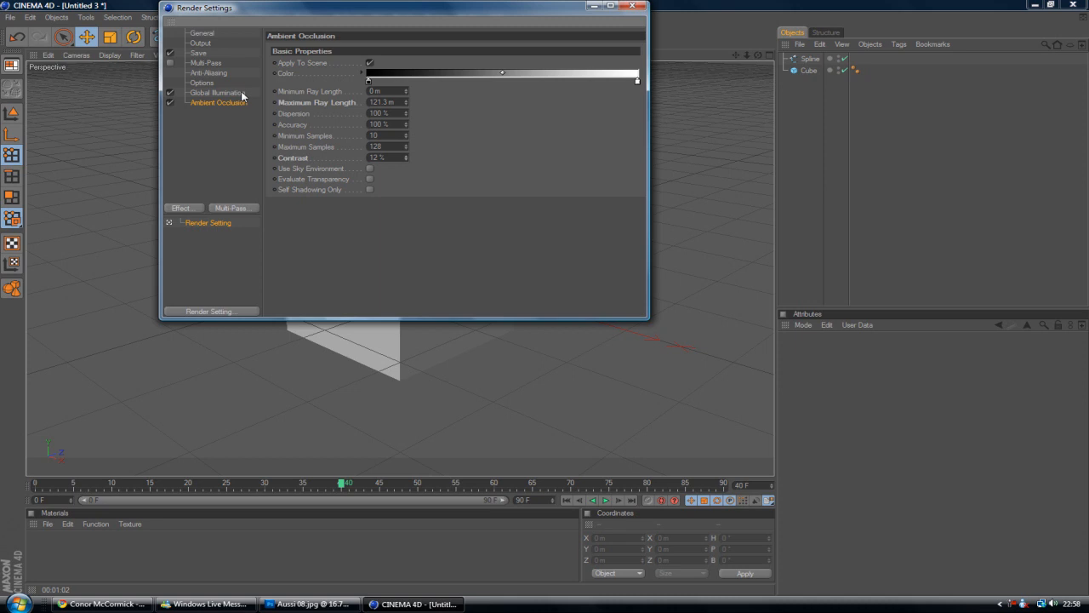
# Step: Set the Global Illumination irradiance cache Record Density to Low with Low stochastic samples
pyautogui.click(218, 92)
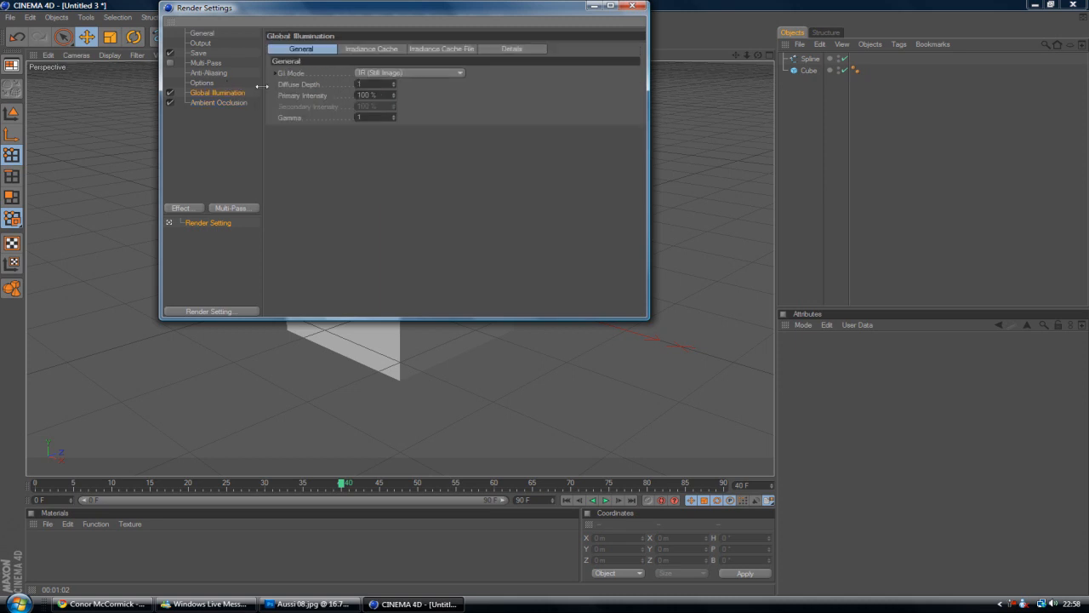
pyautogui.click(442, 47)
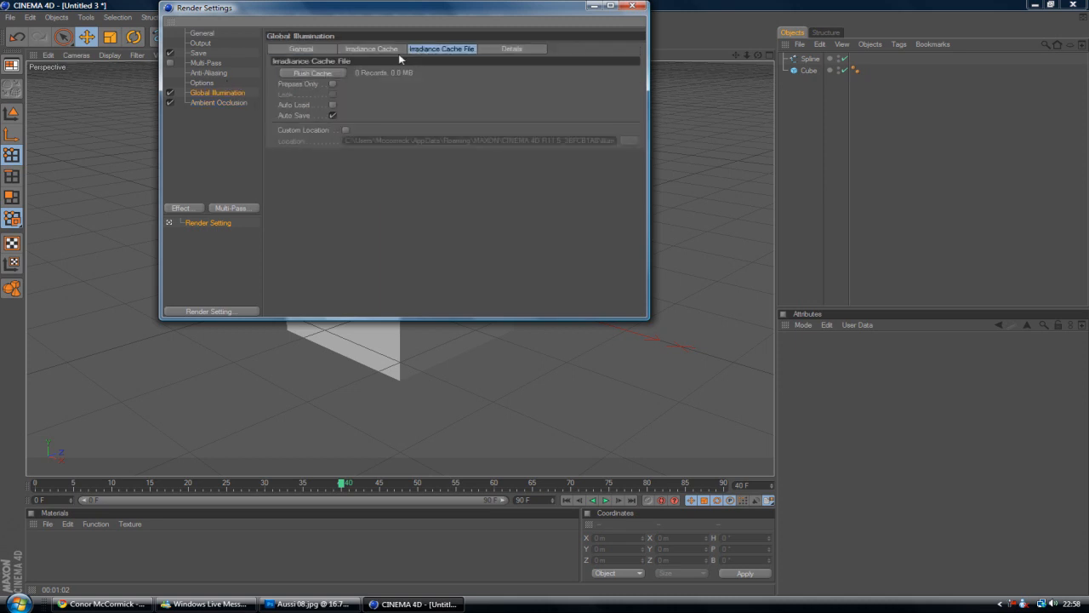
pyautogui.click(300, 48)
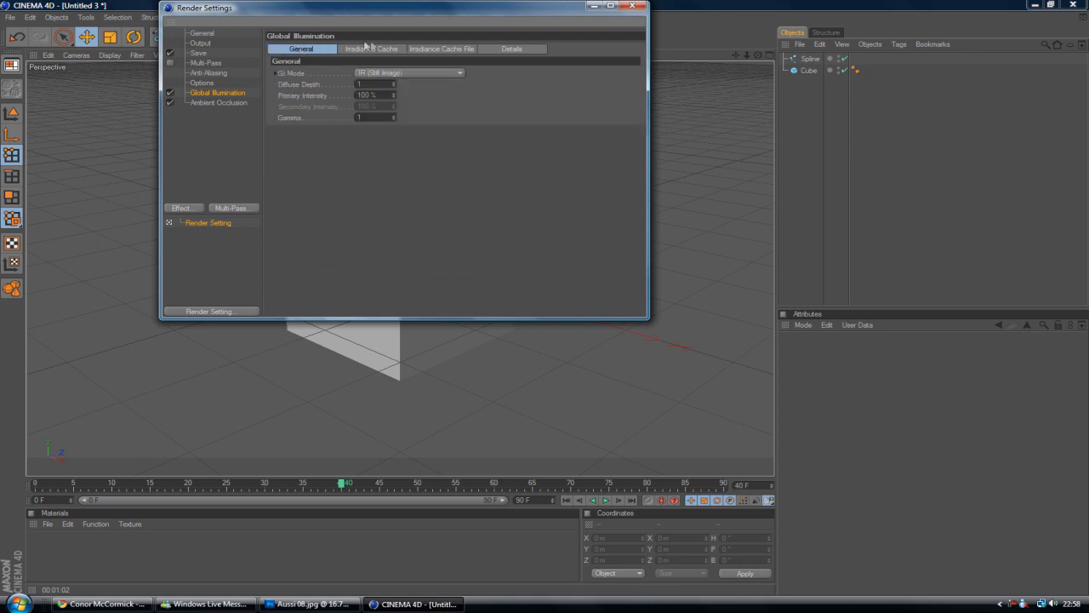
pyautogui.click(371, 48)
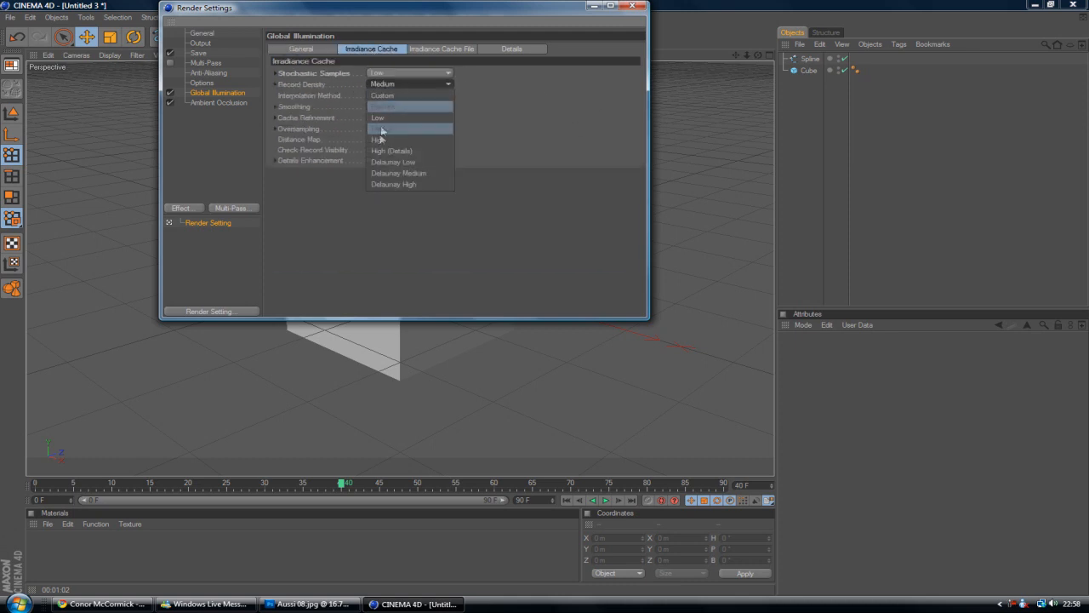
pyautogui.click(378, 117)
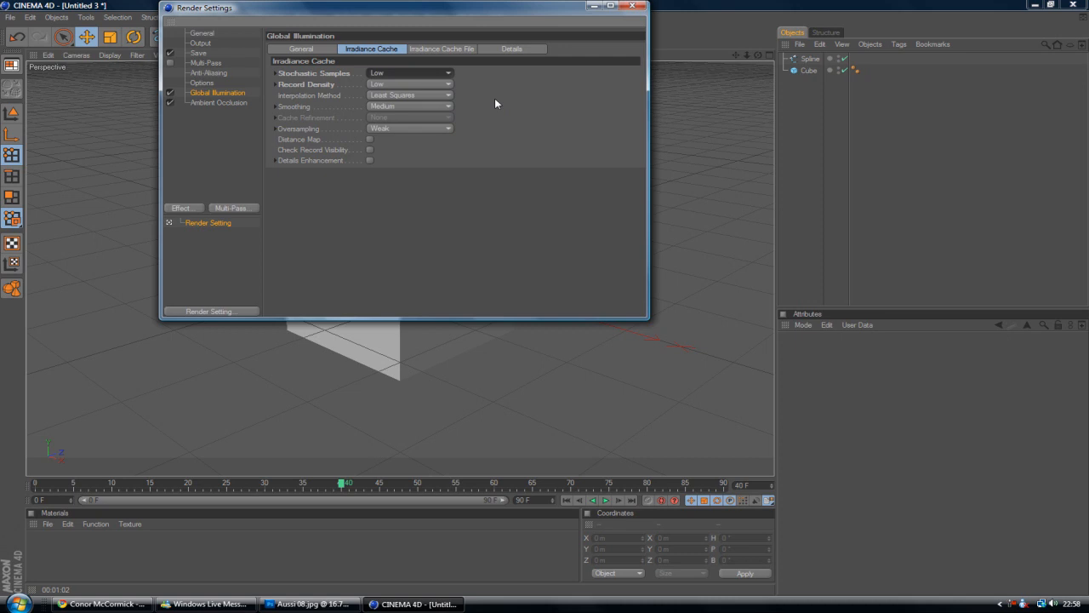
pyautogui.moveTo(415, 5)
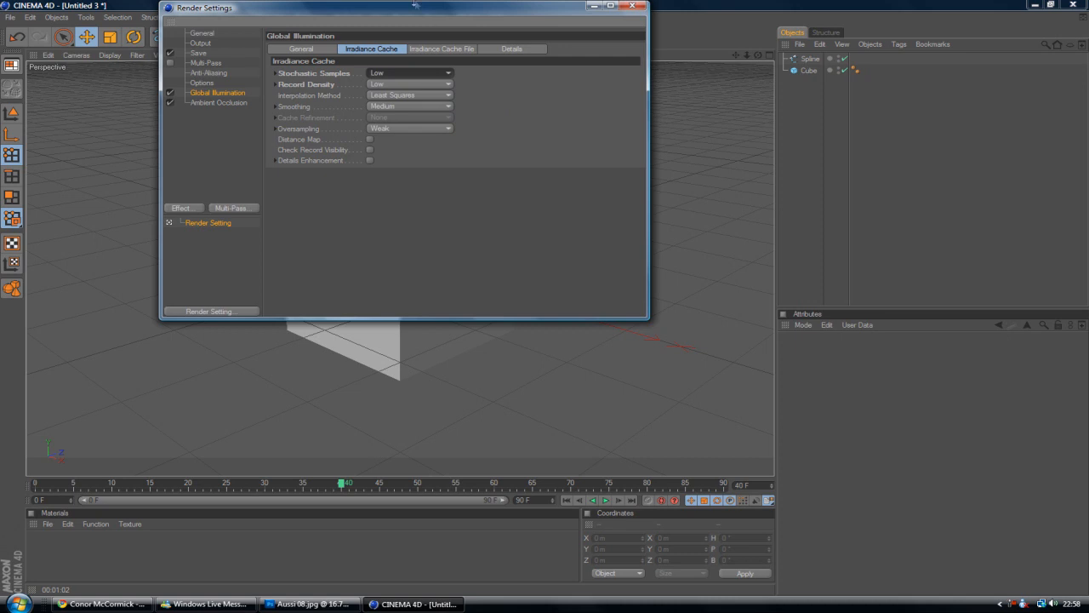
pyautogui.moveTo(400, 78)
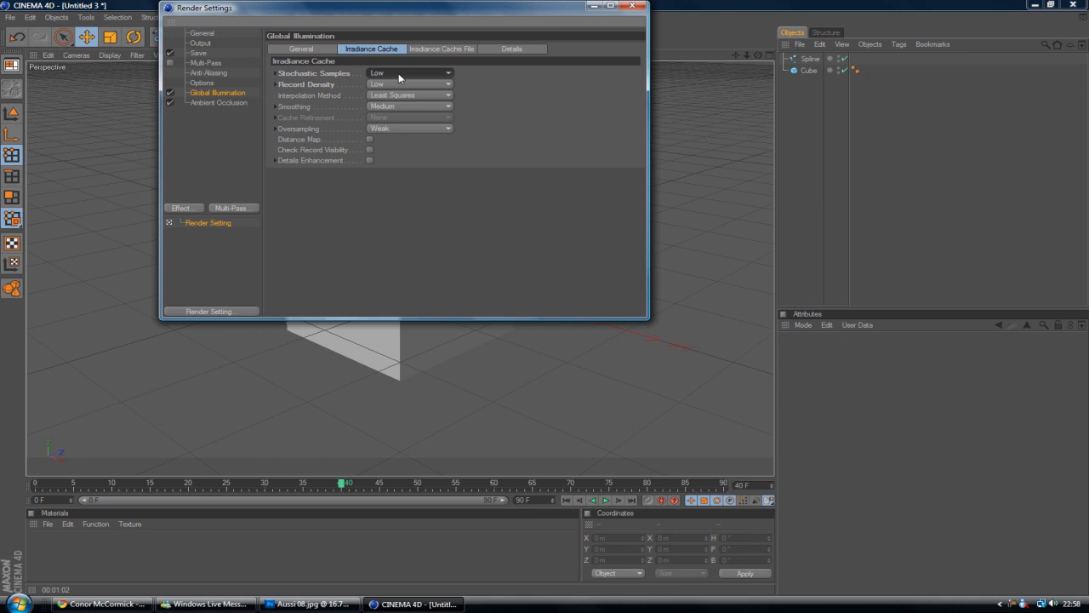
pyautogui.click(408, 72)
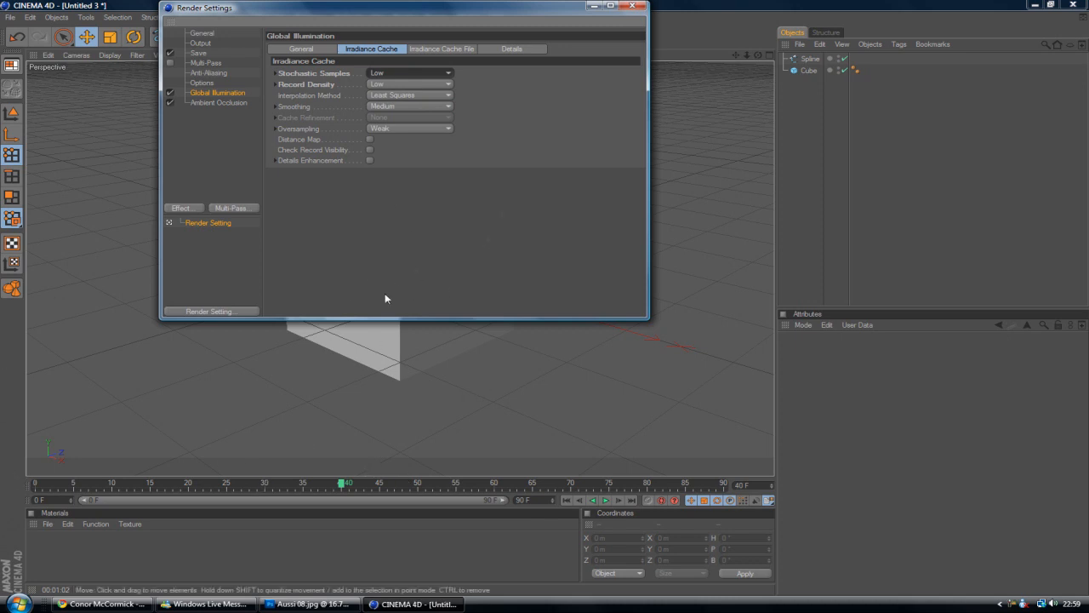
pyautogui.moveTo(498, 83)
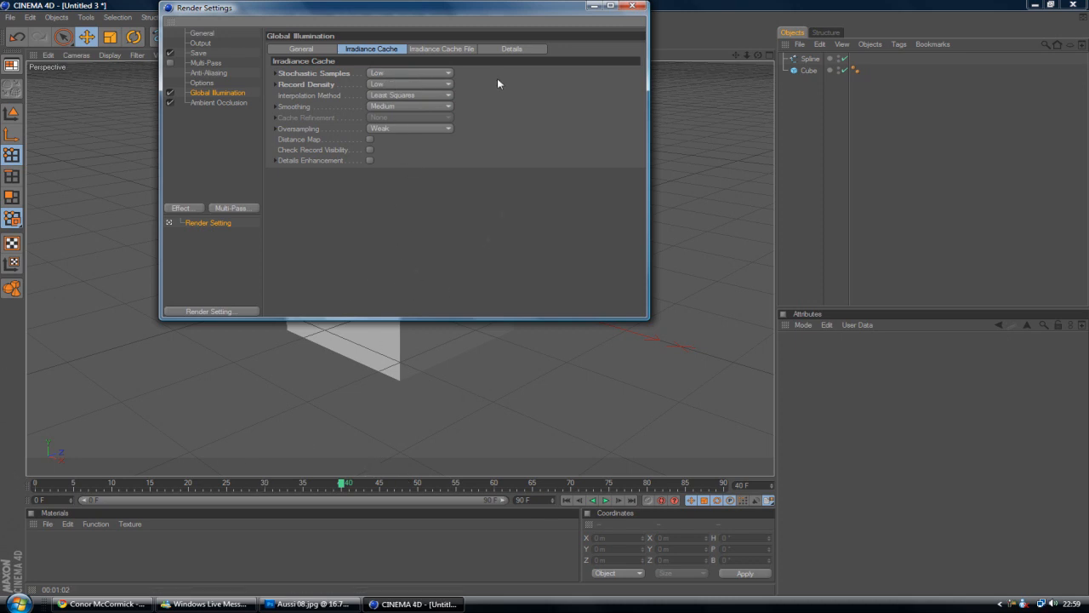
pyautogui.click(636, 7)
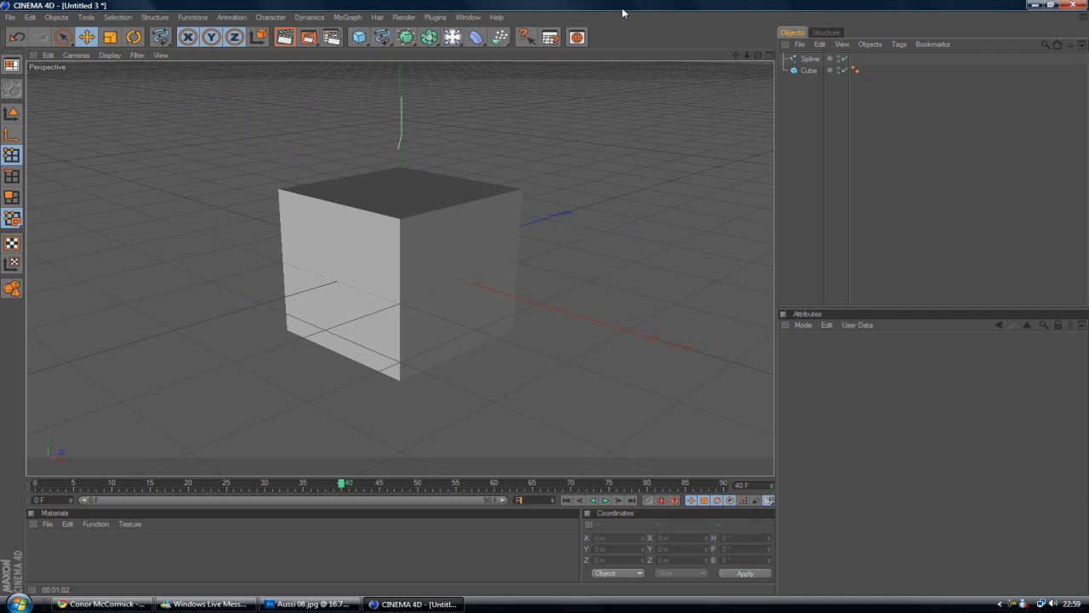
pyautogui.moveTo(463, 126)
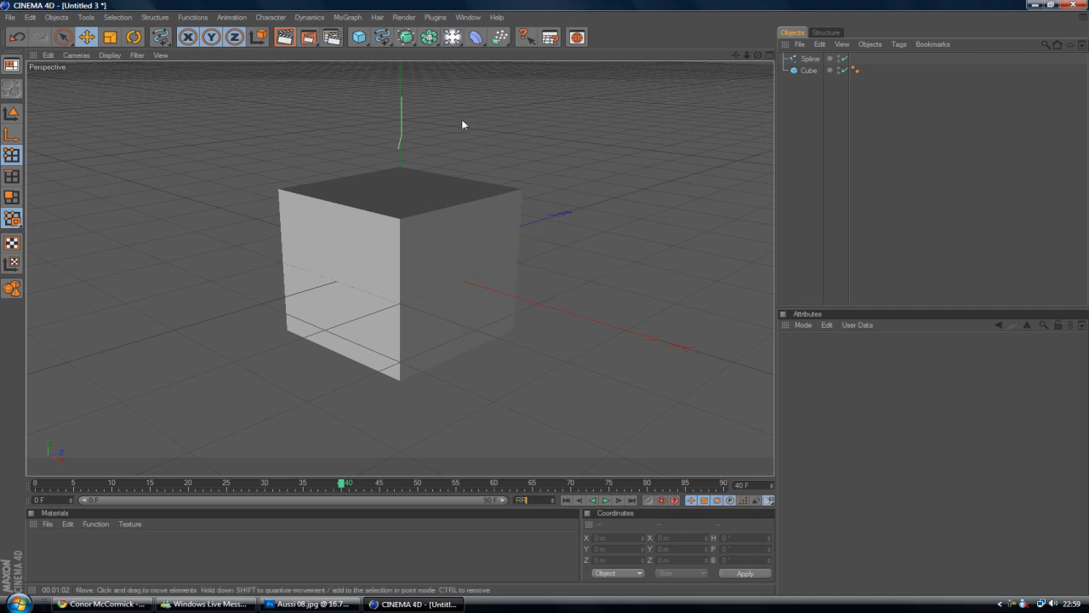
# Step: Render the unlit scene to the Picture Viewer, see the black result, and close it
pyautogui.click(332, 38)
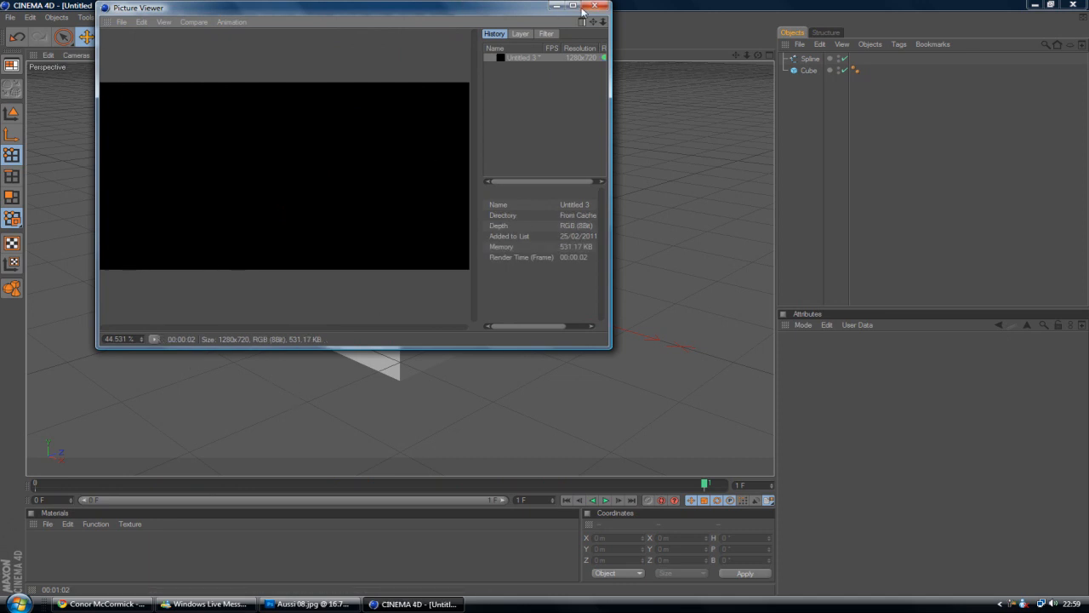
pyautogui.click(602, 6)
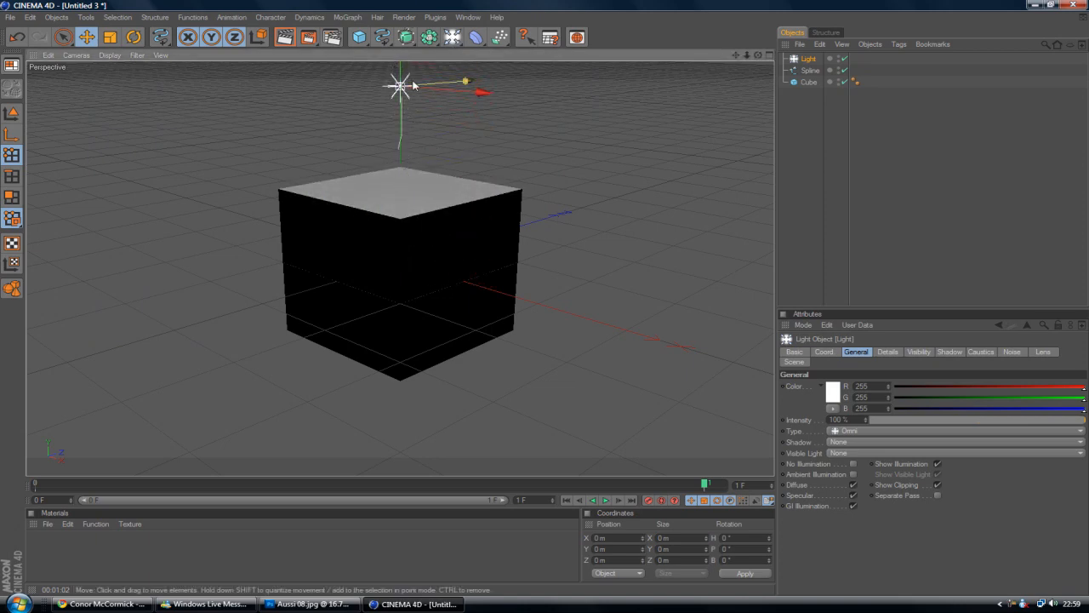
# Step: Drag the light to just in front of the cube's top corner and render the lit scene
pyautogui.moveTo(400, 86); pyautogui.dragTo(561, 97)
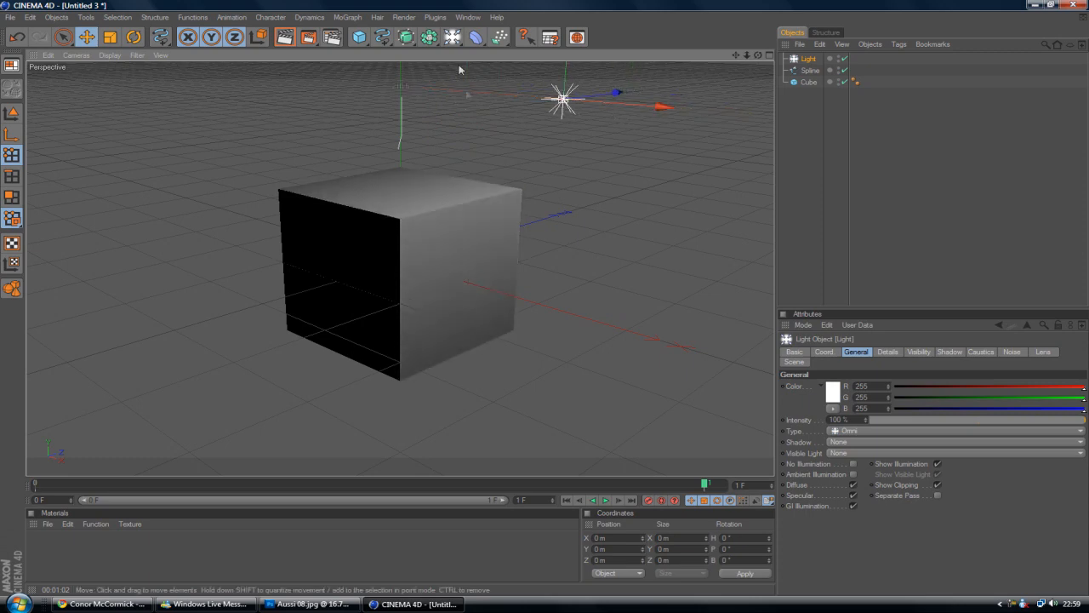
pyautogui.moveTo(561, 97); pyautogui.dragTo(390, 197)
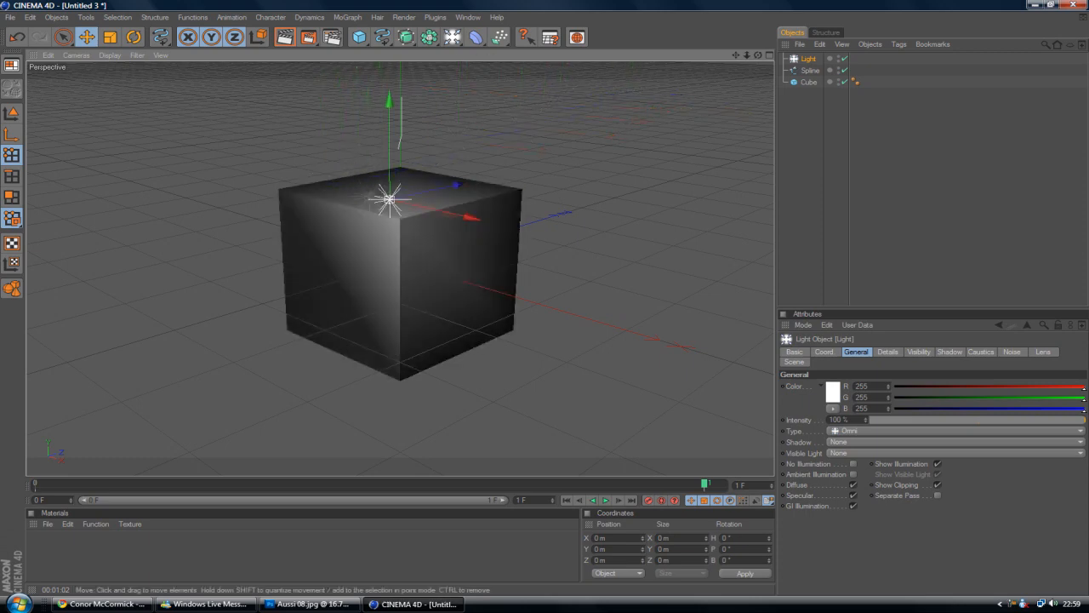
pyautogui.moveTo(390, 200); pyautogui.dragTo(398, 211)
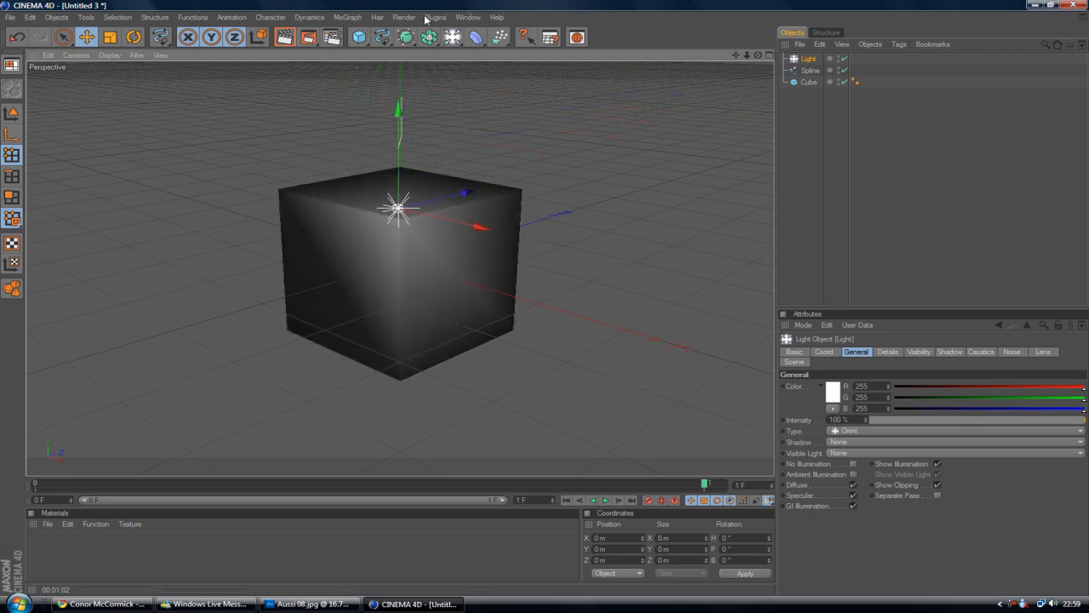
pyautogui.click(577, 37)
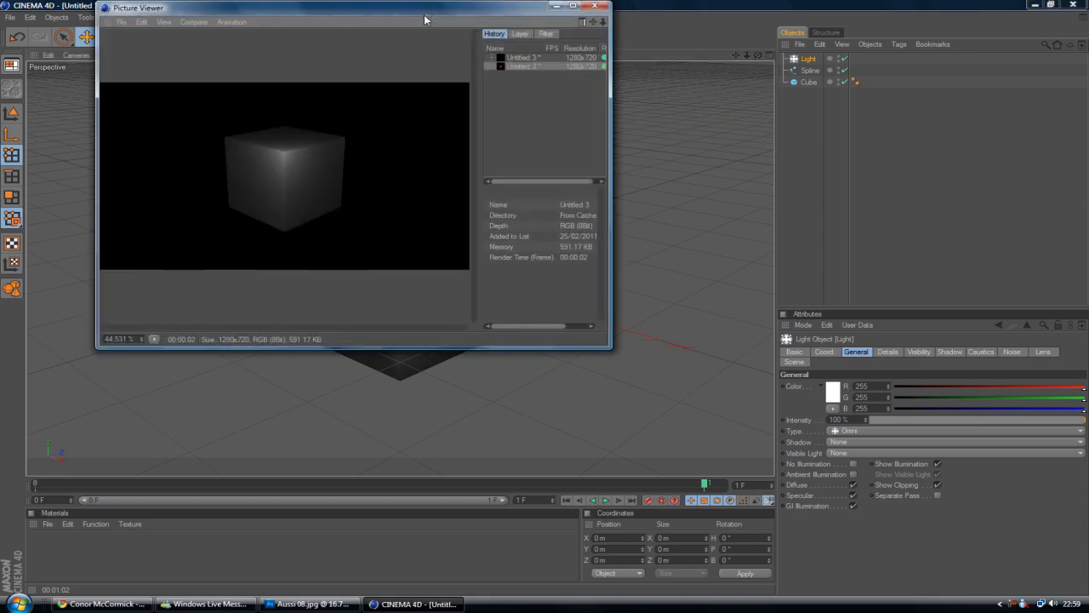
# Step: Switch between the earlier black render and the new lit render in History, then close the viewer
pyautogui.click(521, 58)
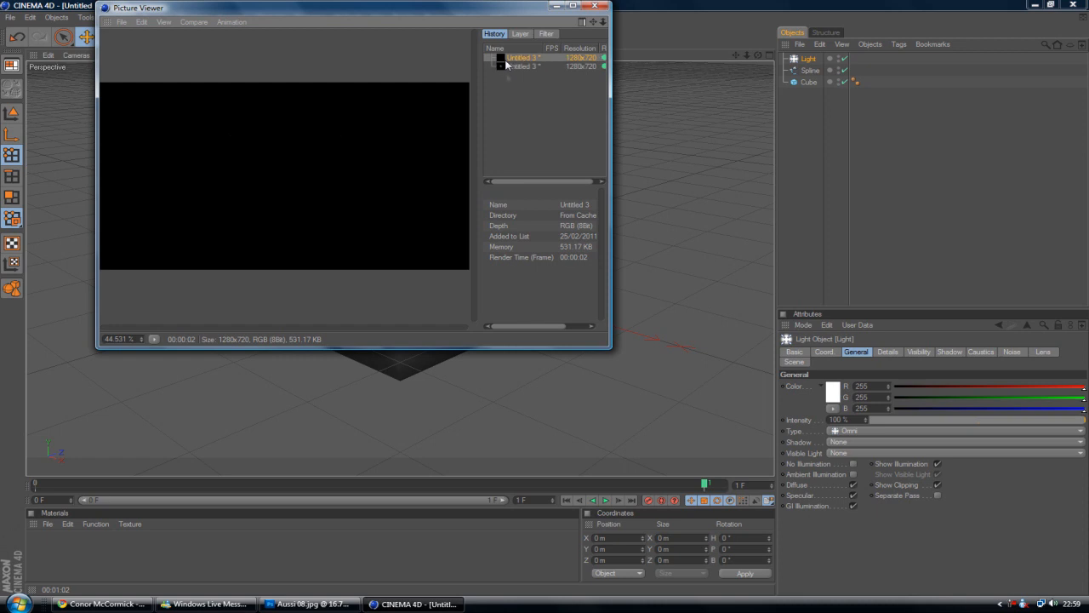
pyautogui.click(524, 64)
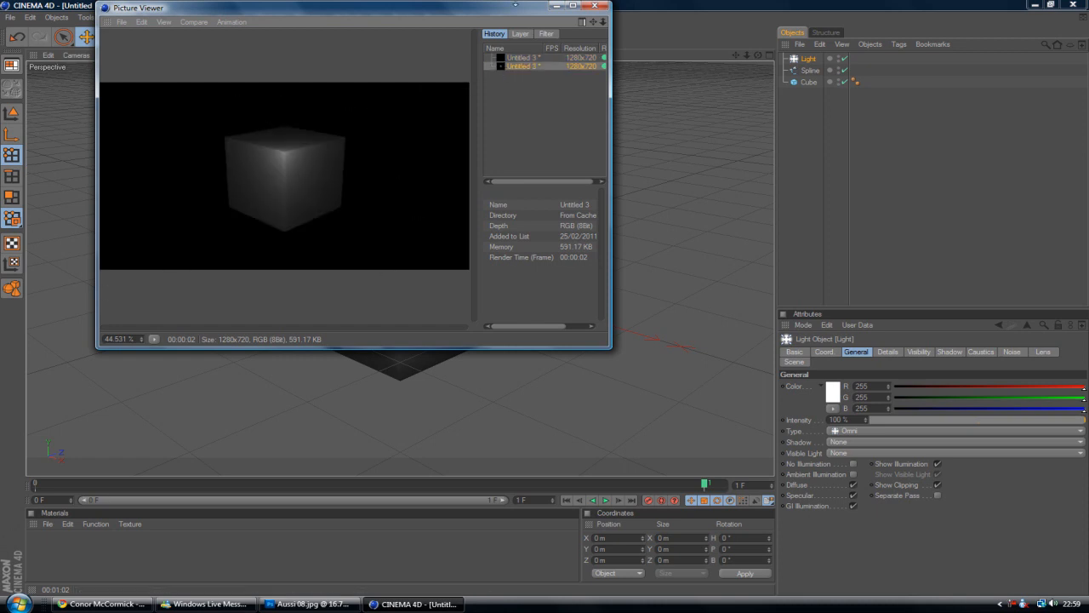
pyautogui.click(601, 7)
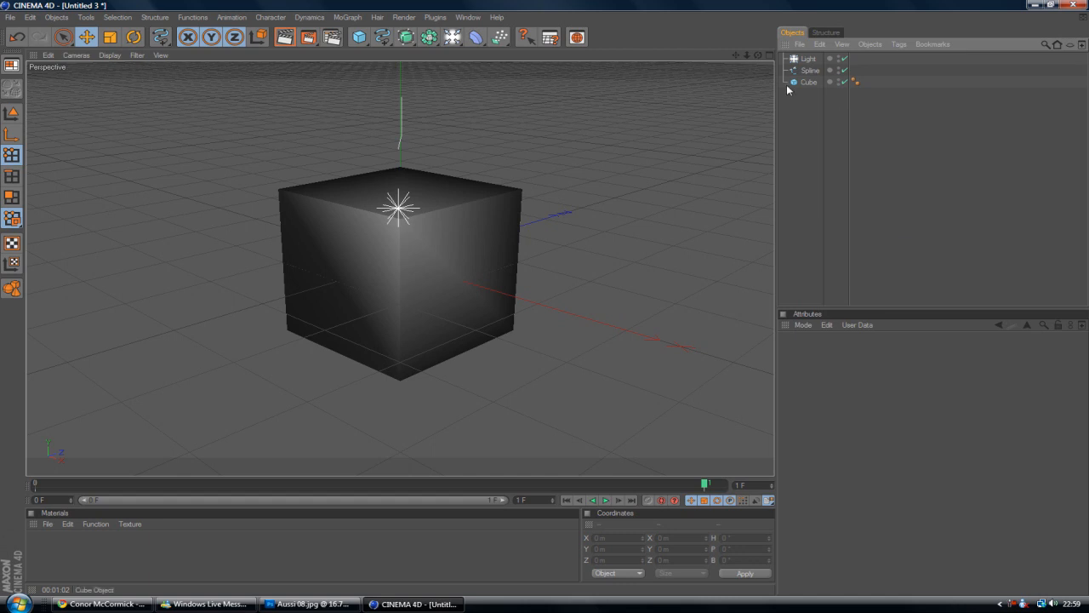
pyautogui.moveTo(780, 99)
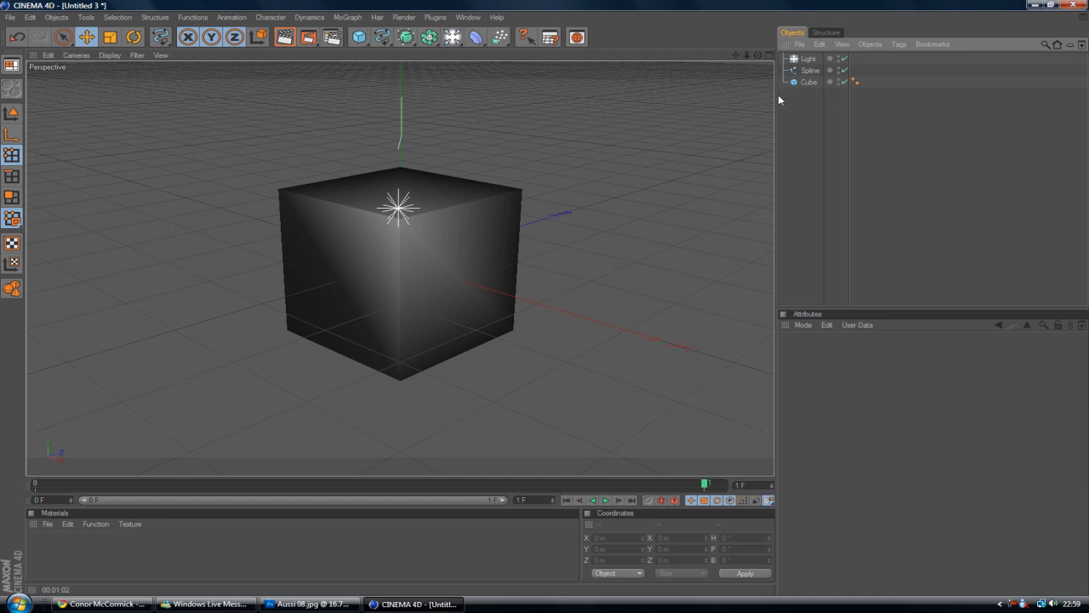
pyautogui.moveTo(774, 98)
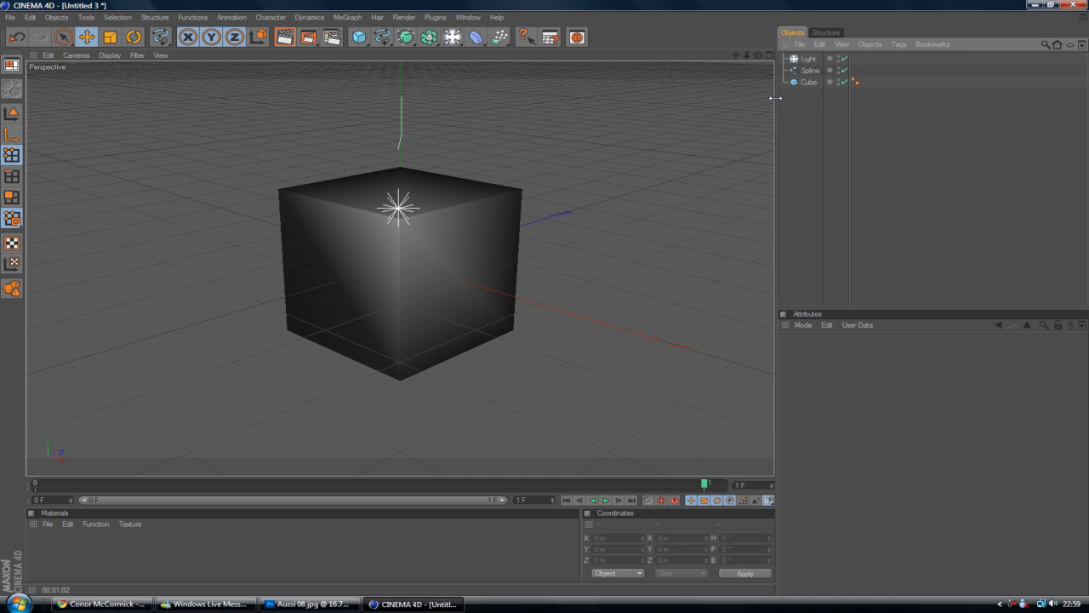